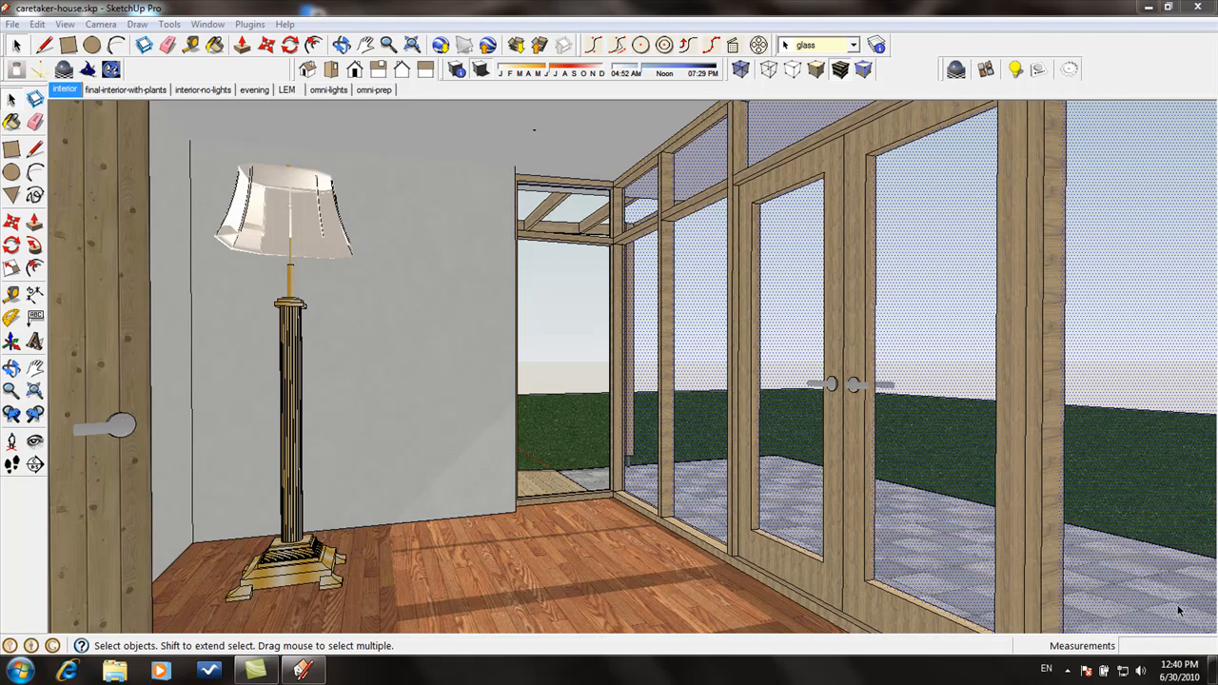
pyautogui.moveTo(688, 303)
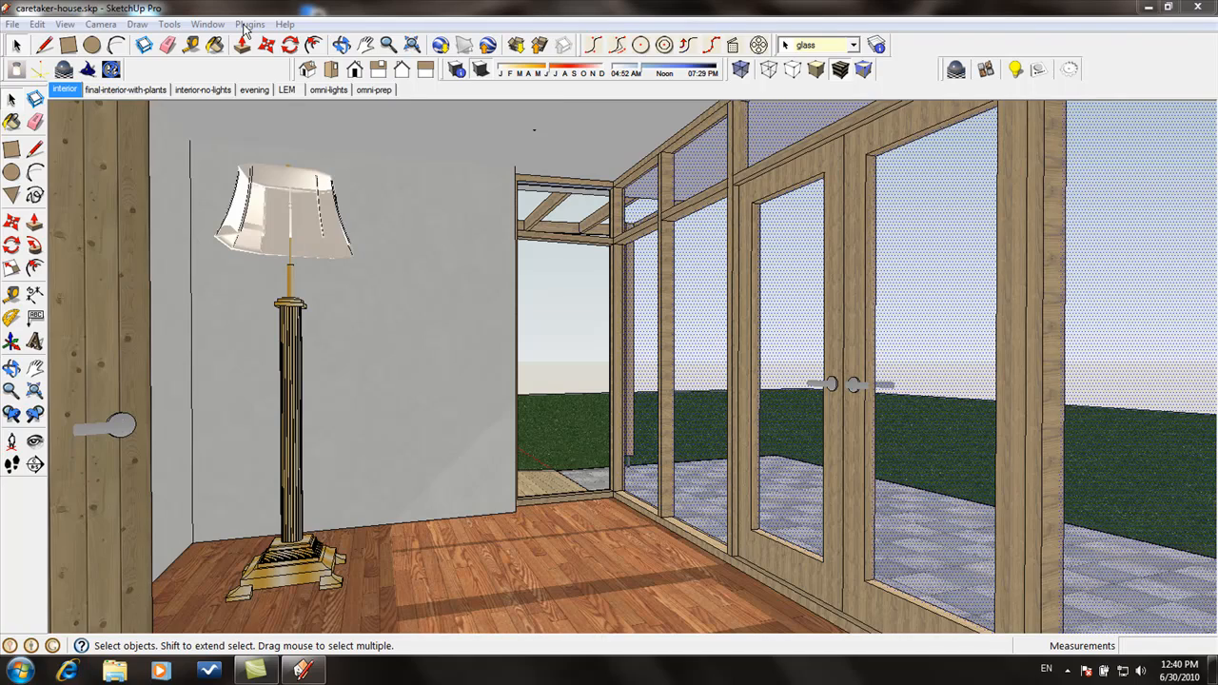
# - Open the SU Podium V2 Options window from the Plugins menu
pyautogui.click(250, 24)
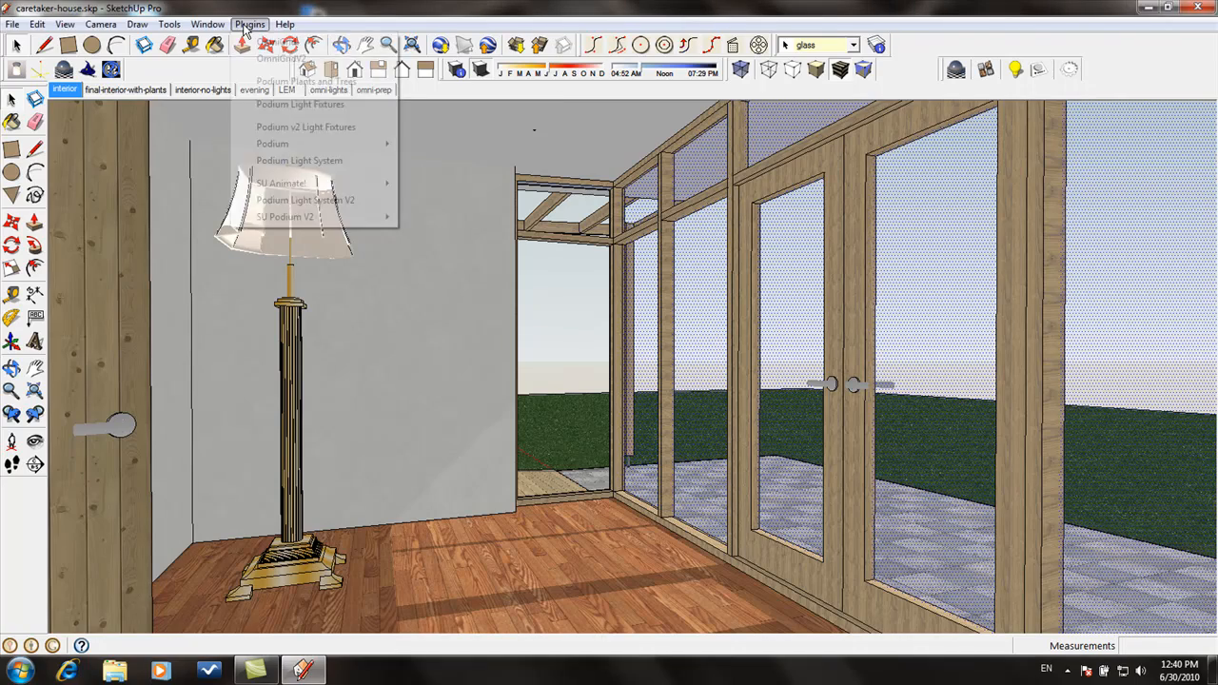
pyautogui.moveTo(285, 217)
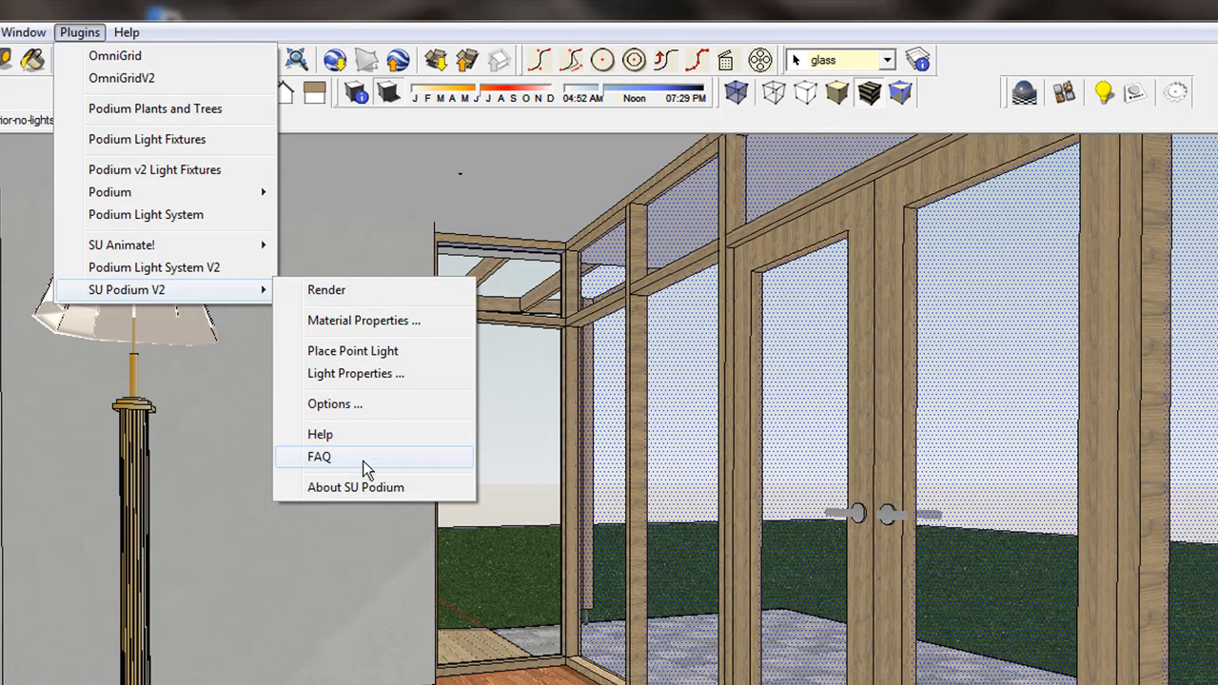
pyautogui.moveTo(356, 487)
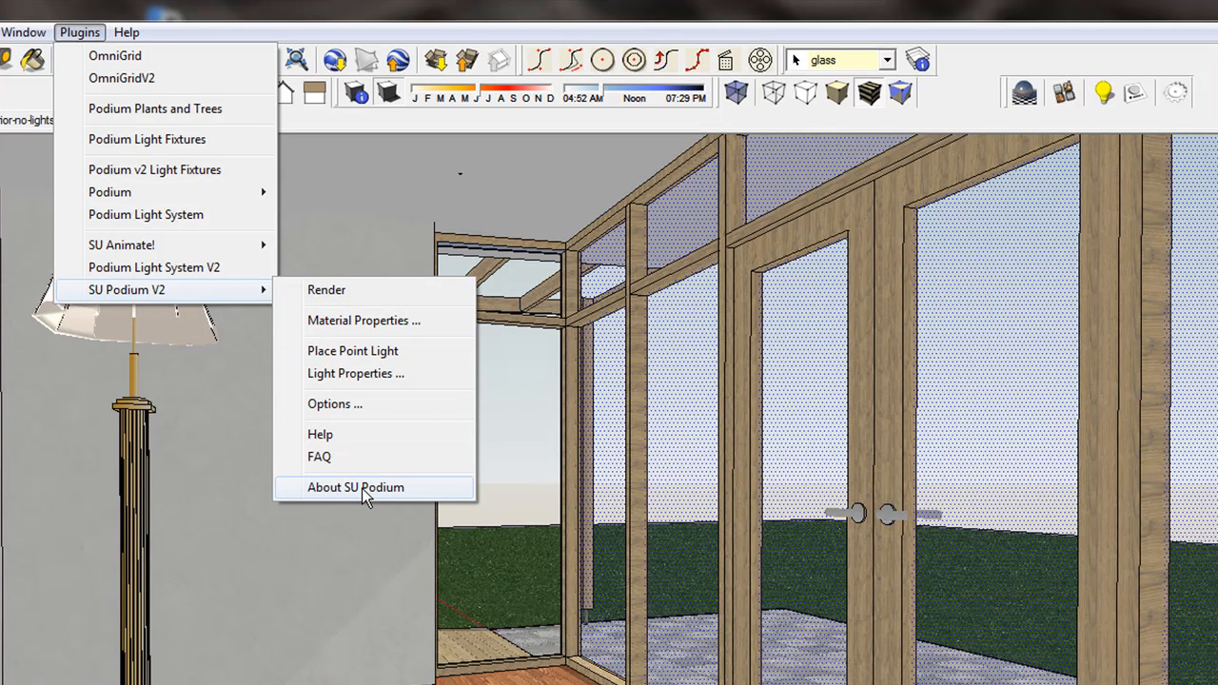
pyautogui.click(356, 486)
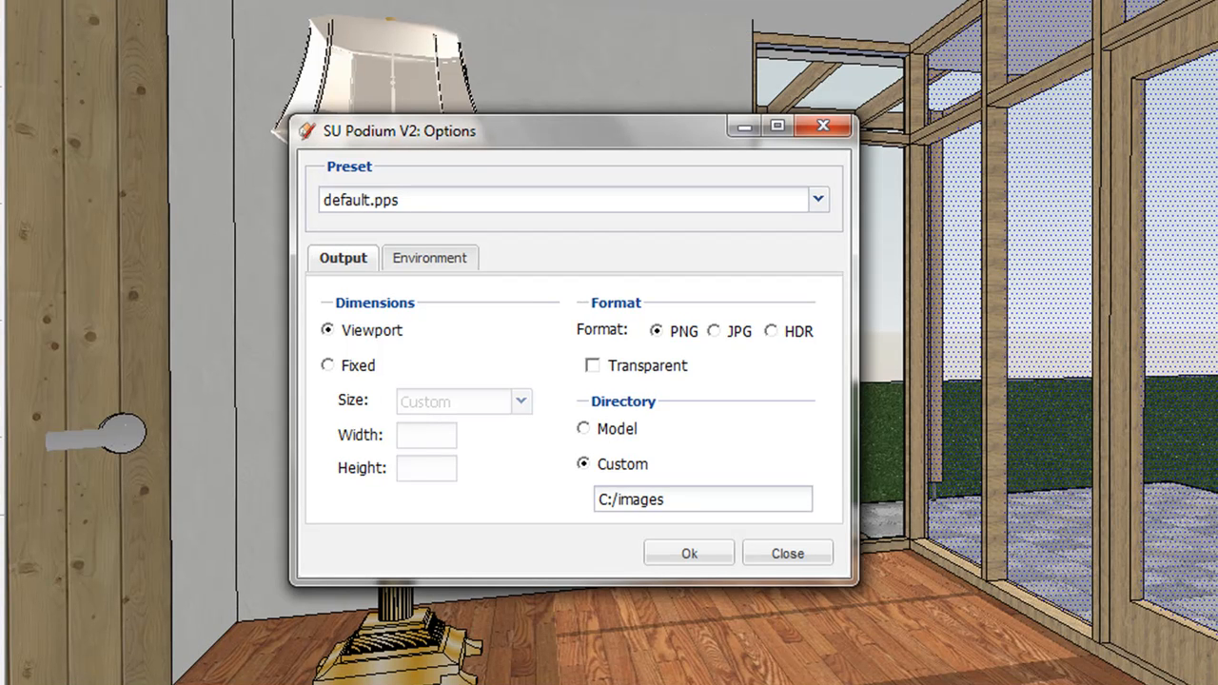
pyautogui.moveTo(348, 340)
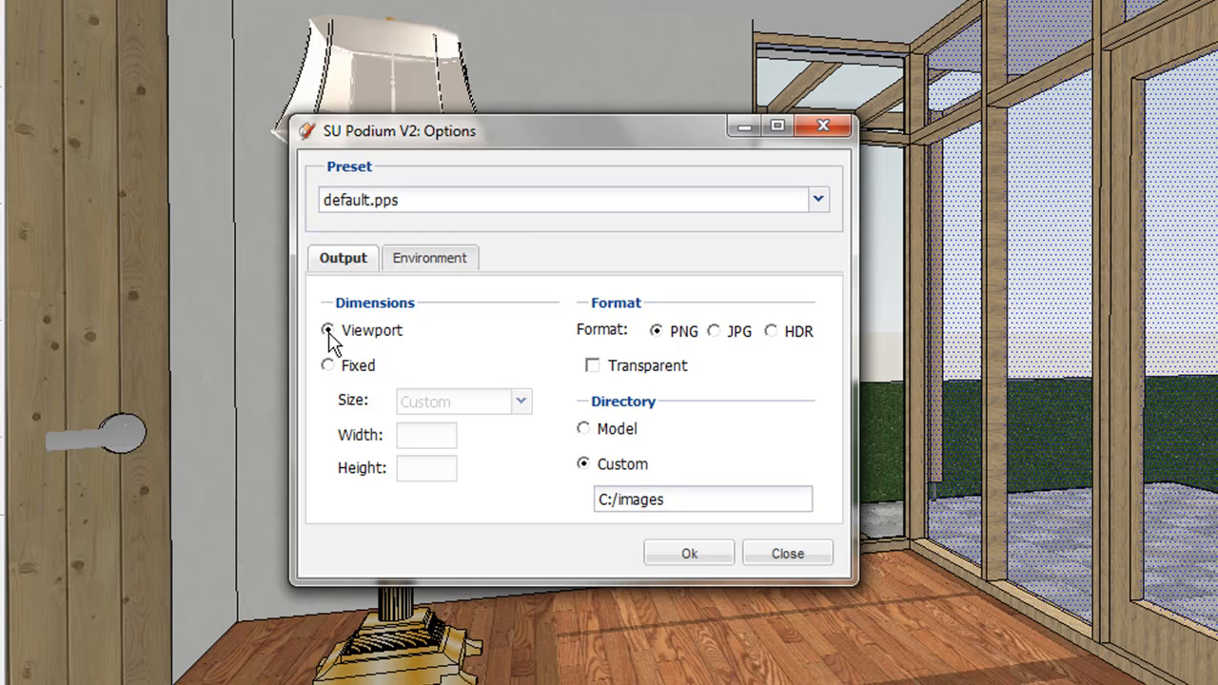
# - Set the Podium output to a Fixed size of 5000 by 4500 pixels
pyautogui.click(327, 330)
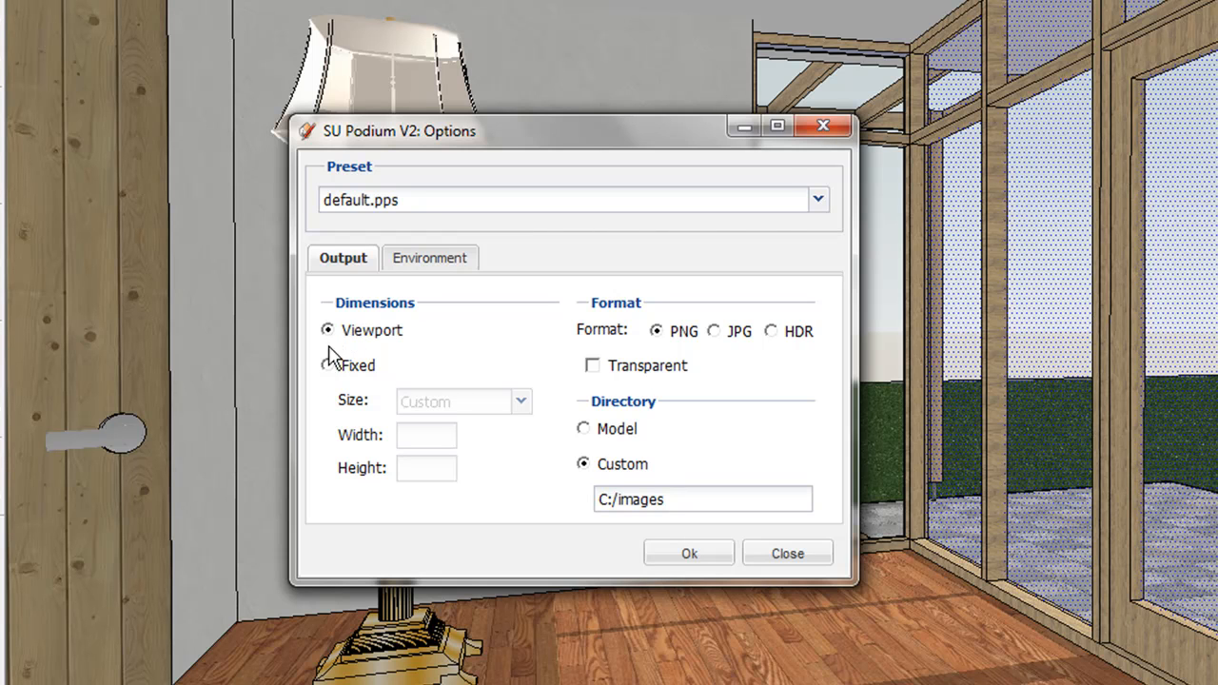
pyautogui.click(328, 364)
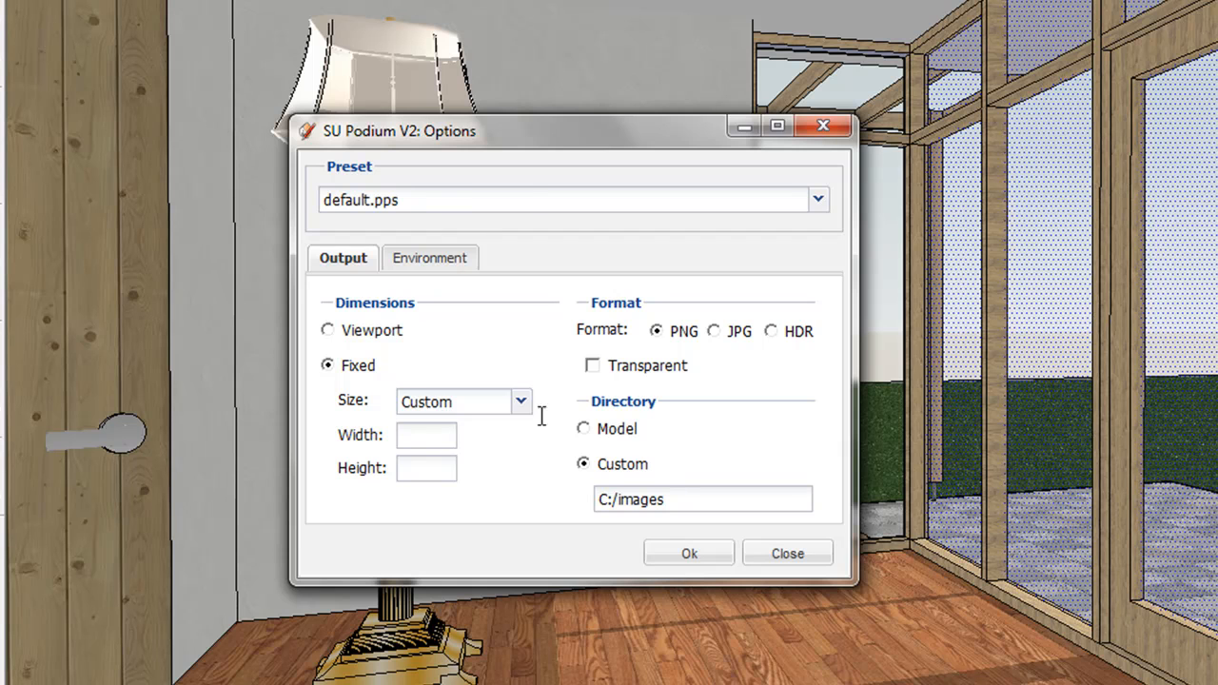
pyautogui.click(521, 400)
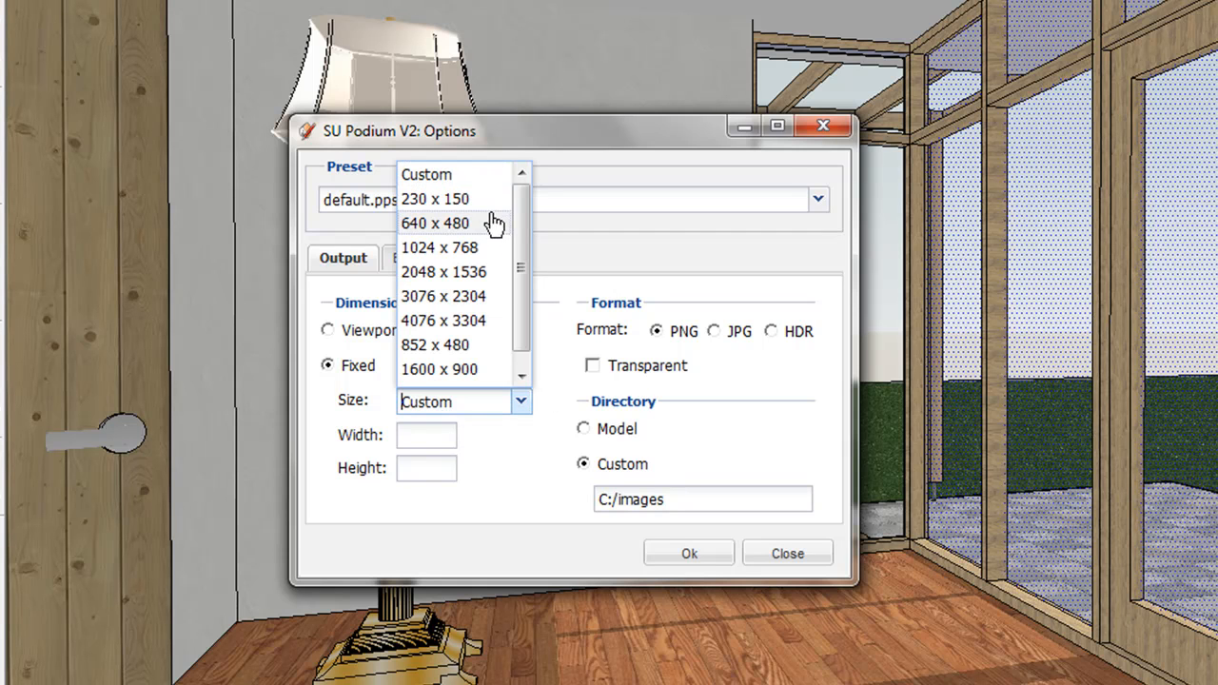
pyautogui.moveTo(476, 393)
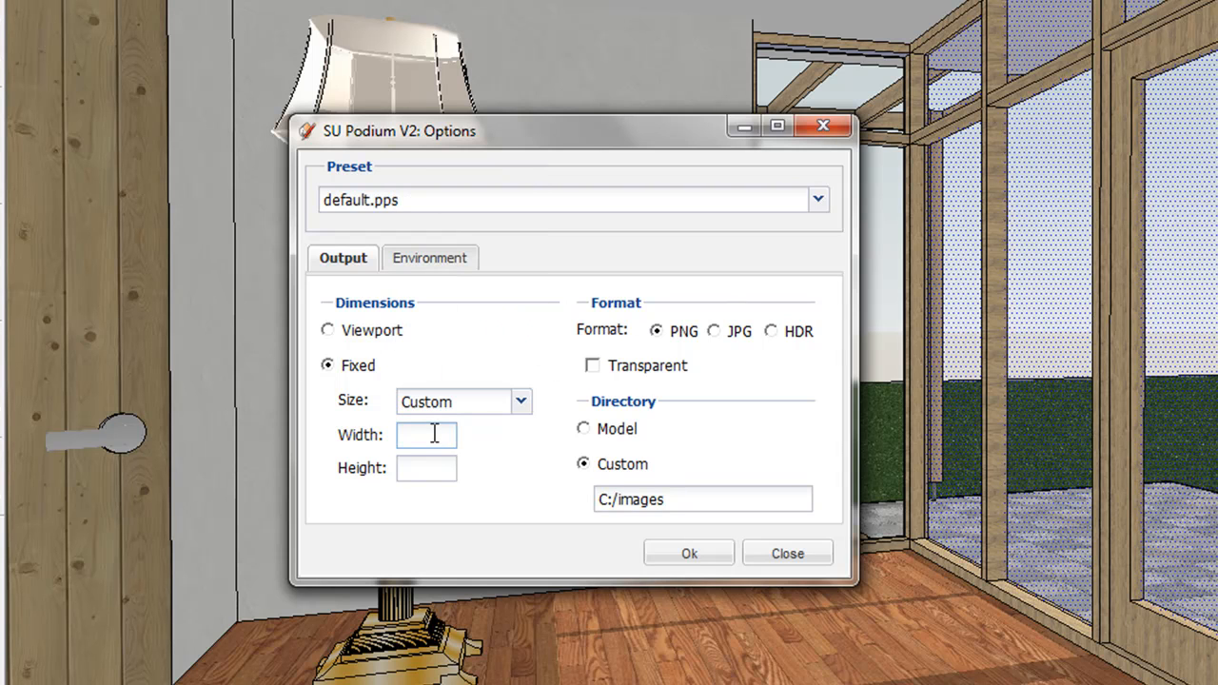
pyautogui.write('500')
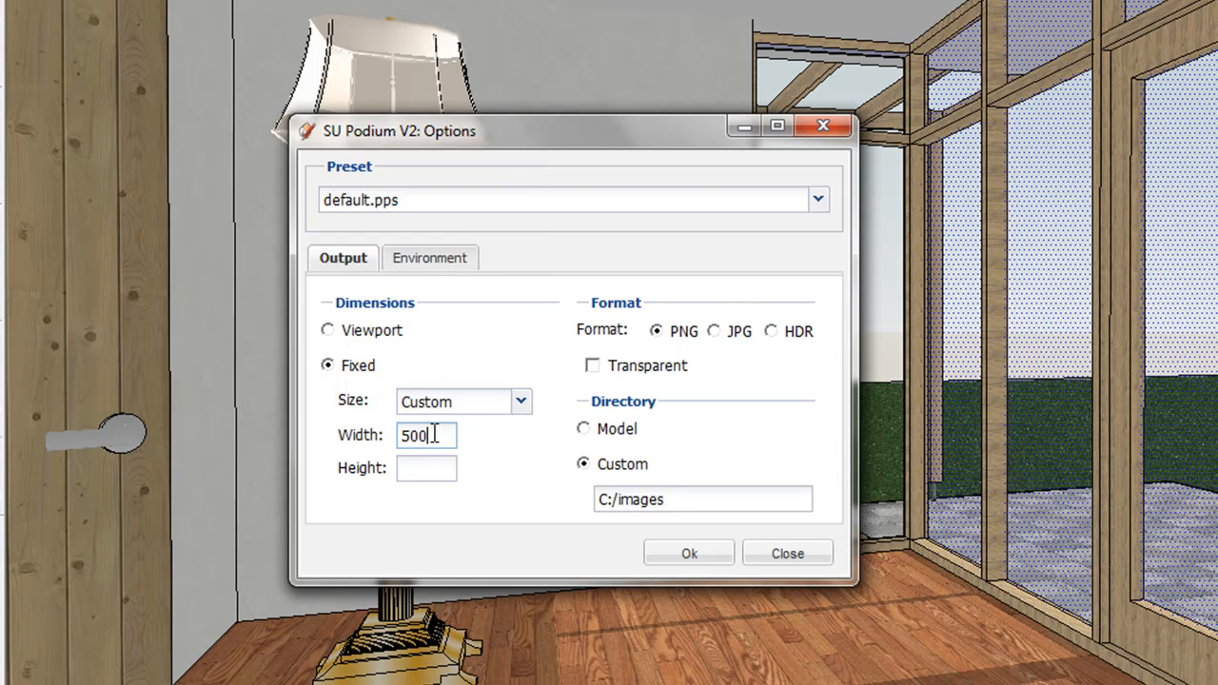
pyautogui.write('4500')
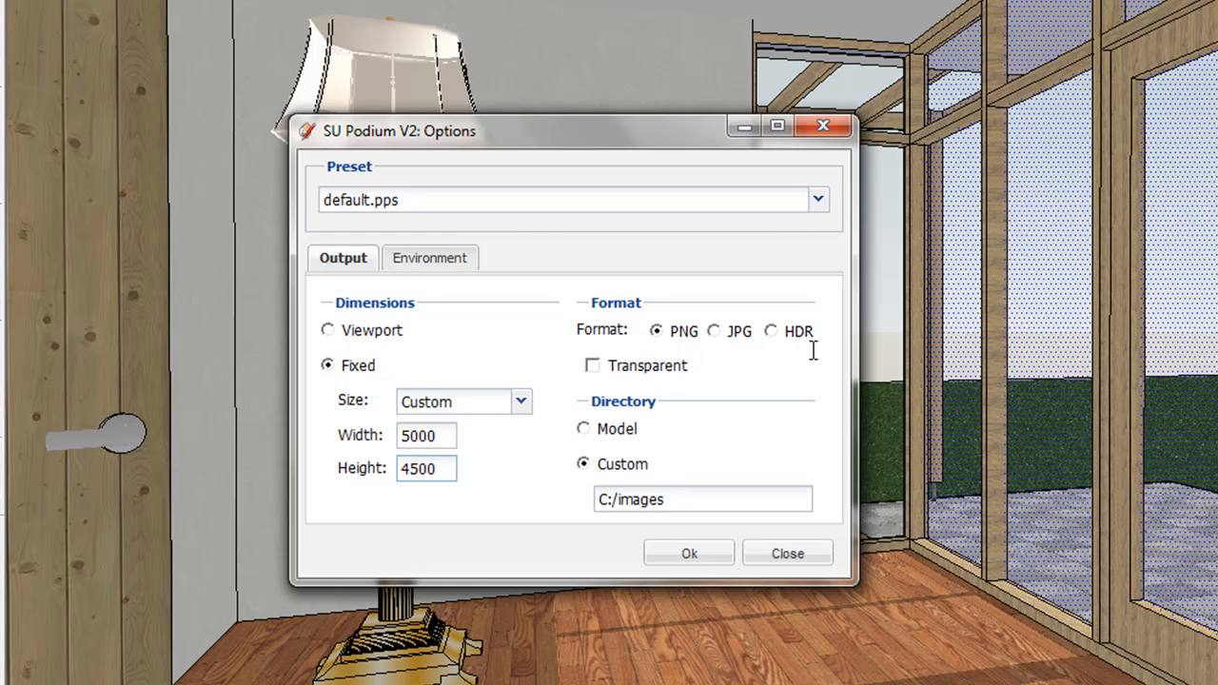
pyautogui.click(713, 330)
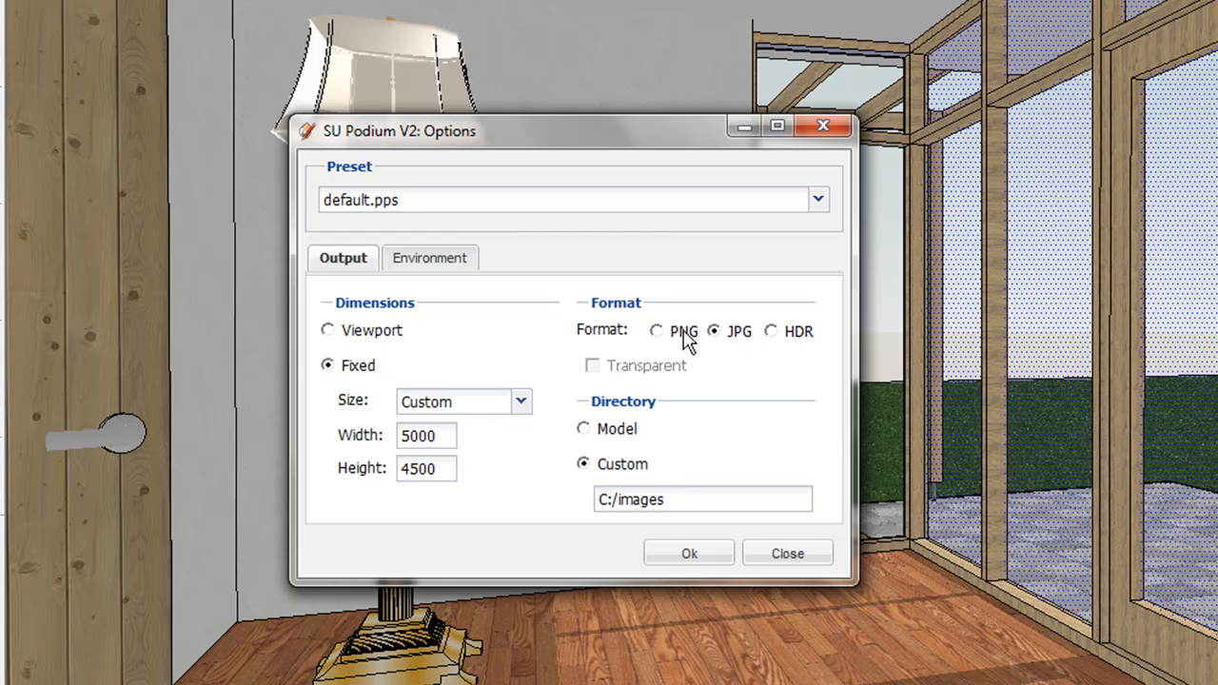
pyautogui.click(656, 331)
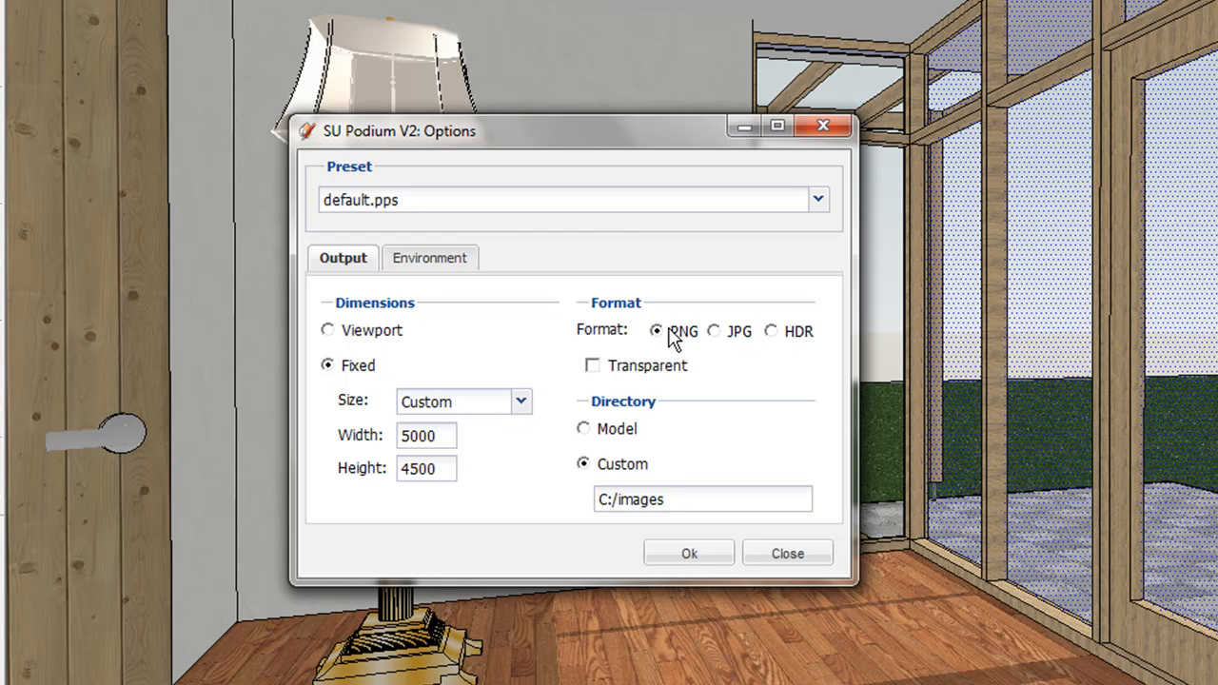
pyautogui.moveTo(584, 438)
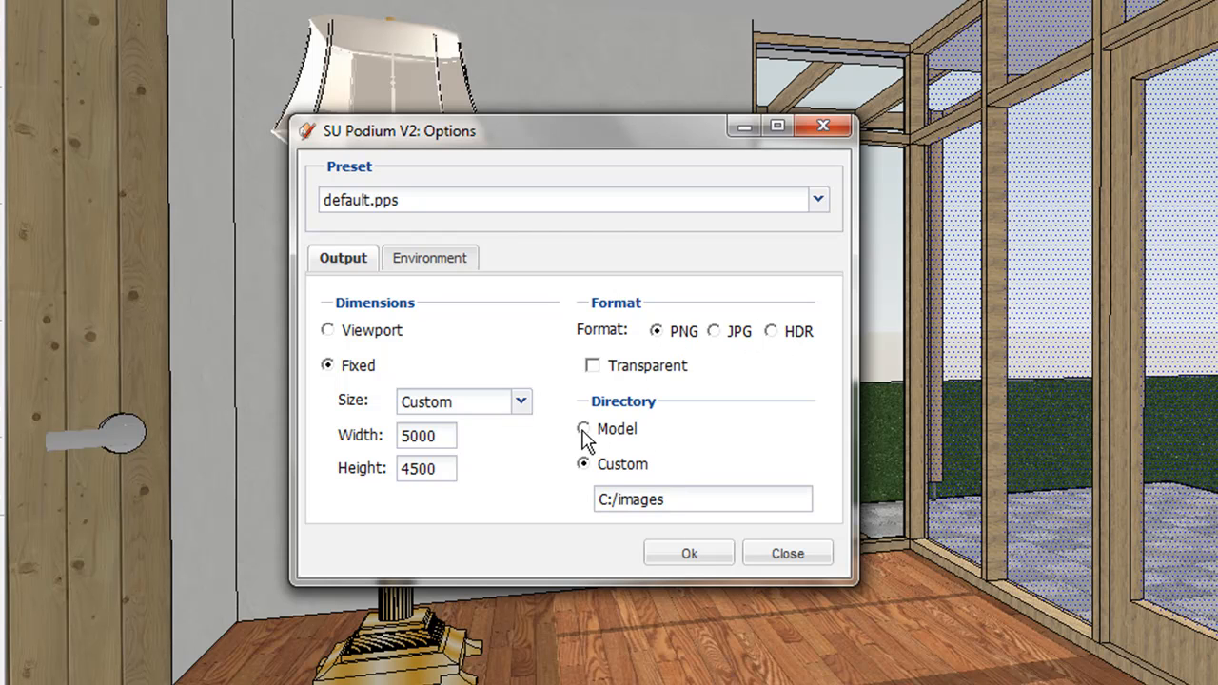
pyautogui.click(582, 428)
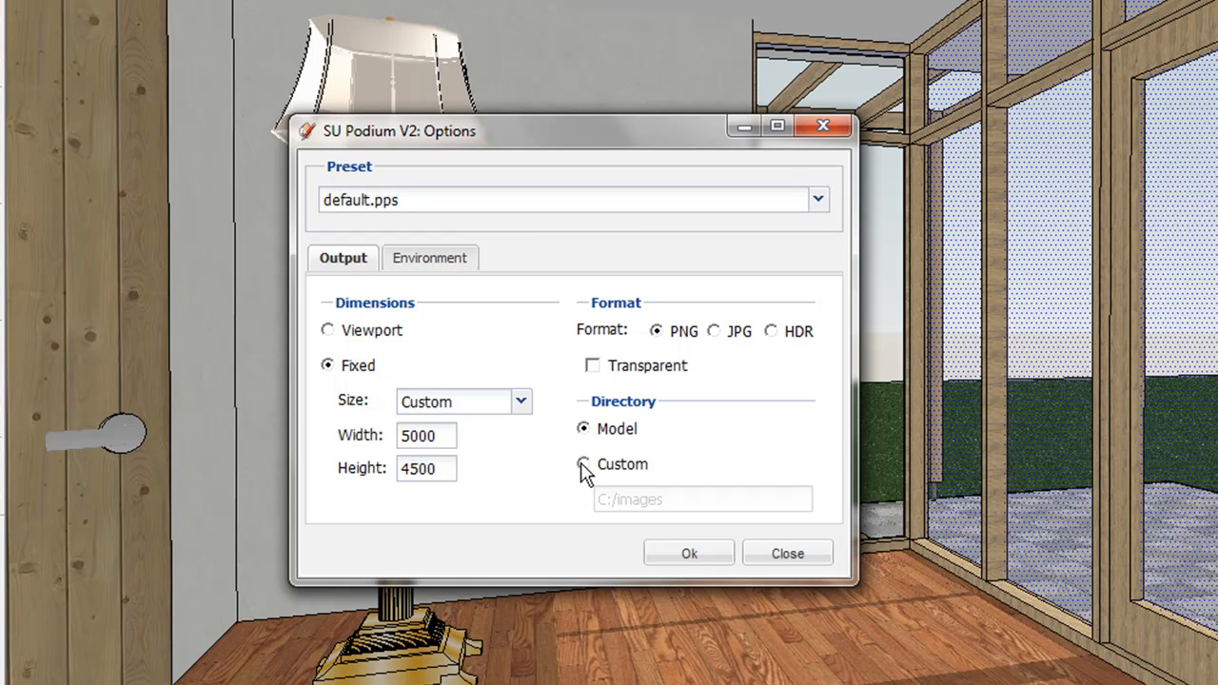
pyautogui.click(584, 465)
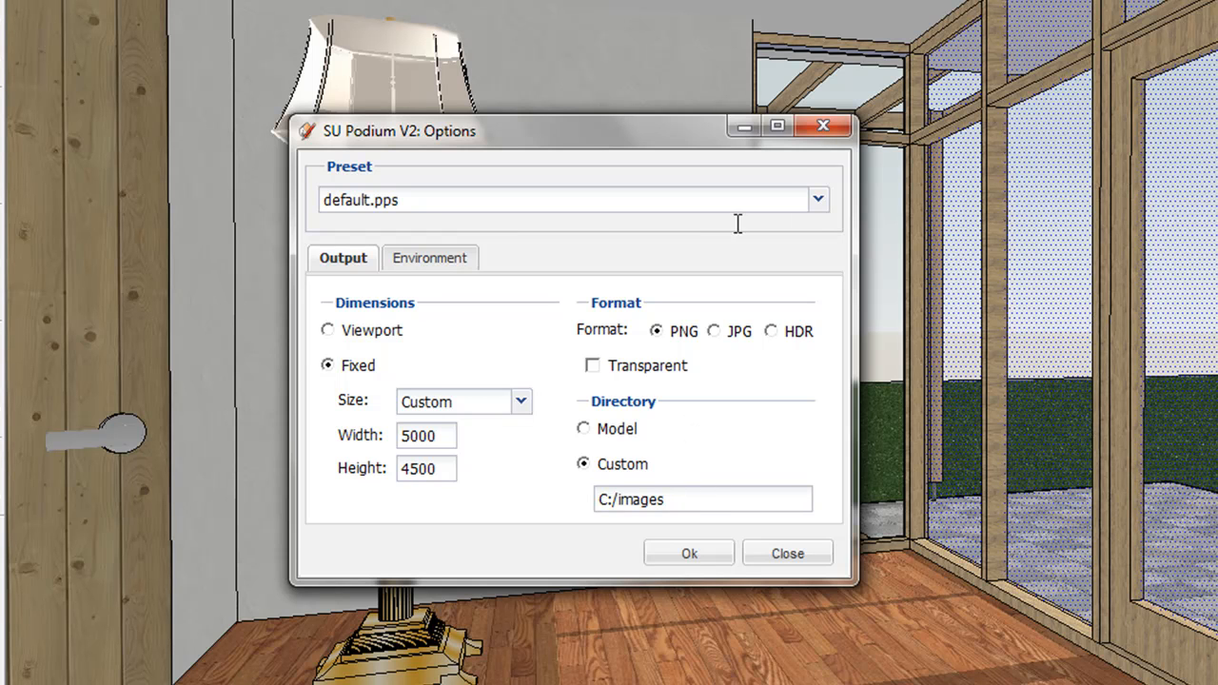
pyautogui.click(816, 199)
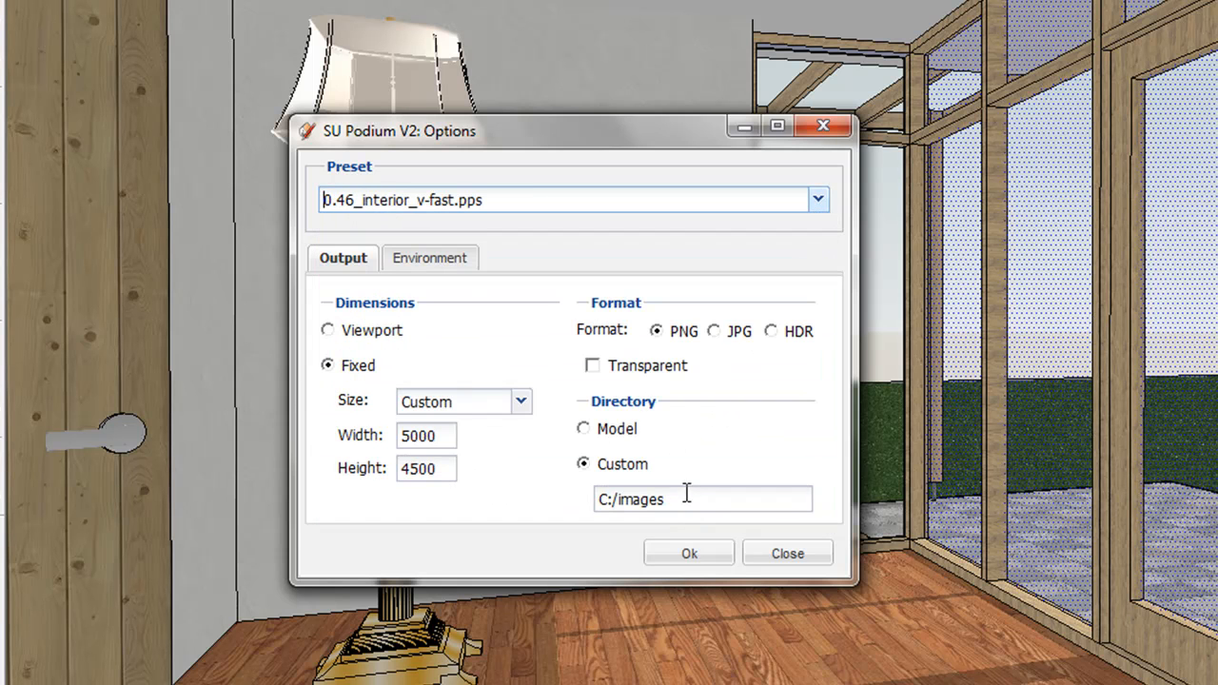
# - Reselect the default.pps preset, enable transparent PNG background, and show the Environment settings
pyautogui.click(817, 199)
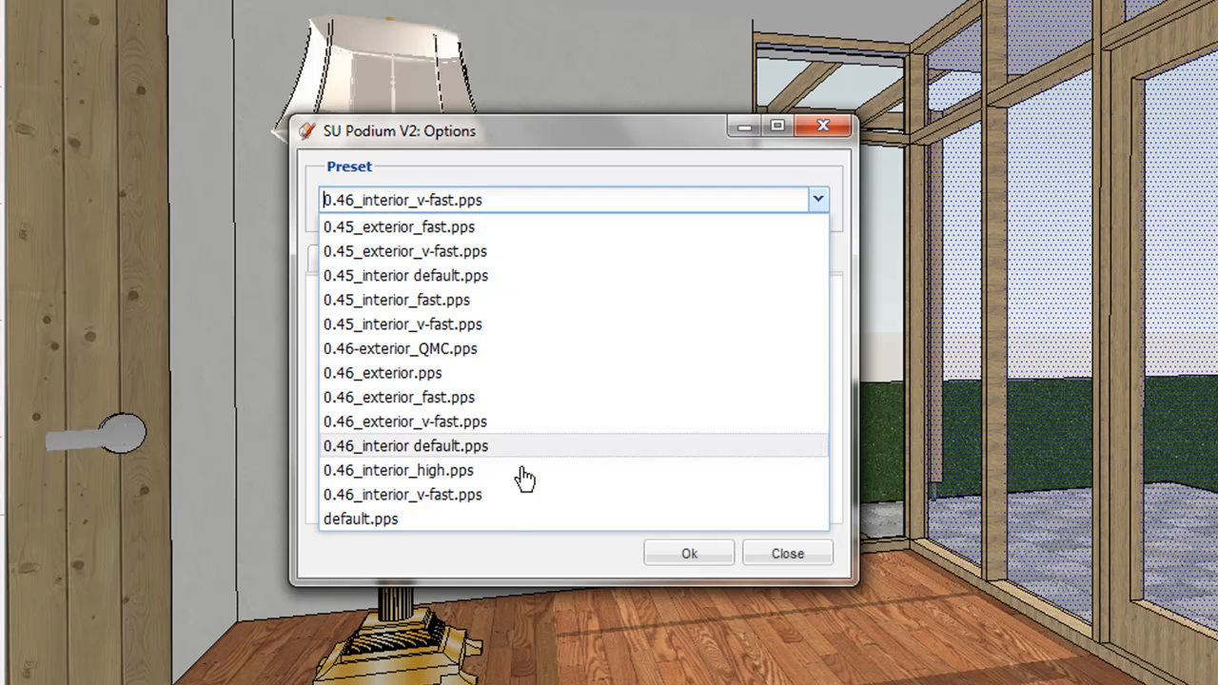
pyautogui.click(360, 519)
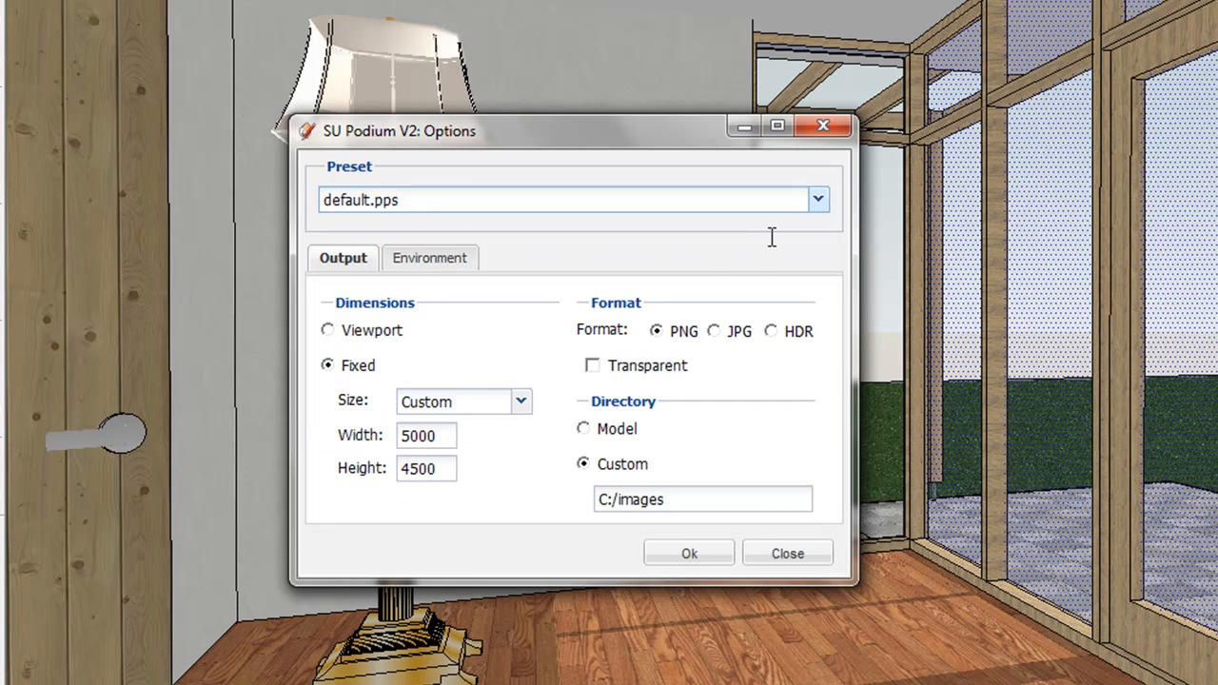
pyautogui.moveTo(594, 371)
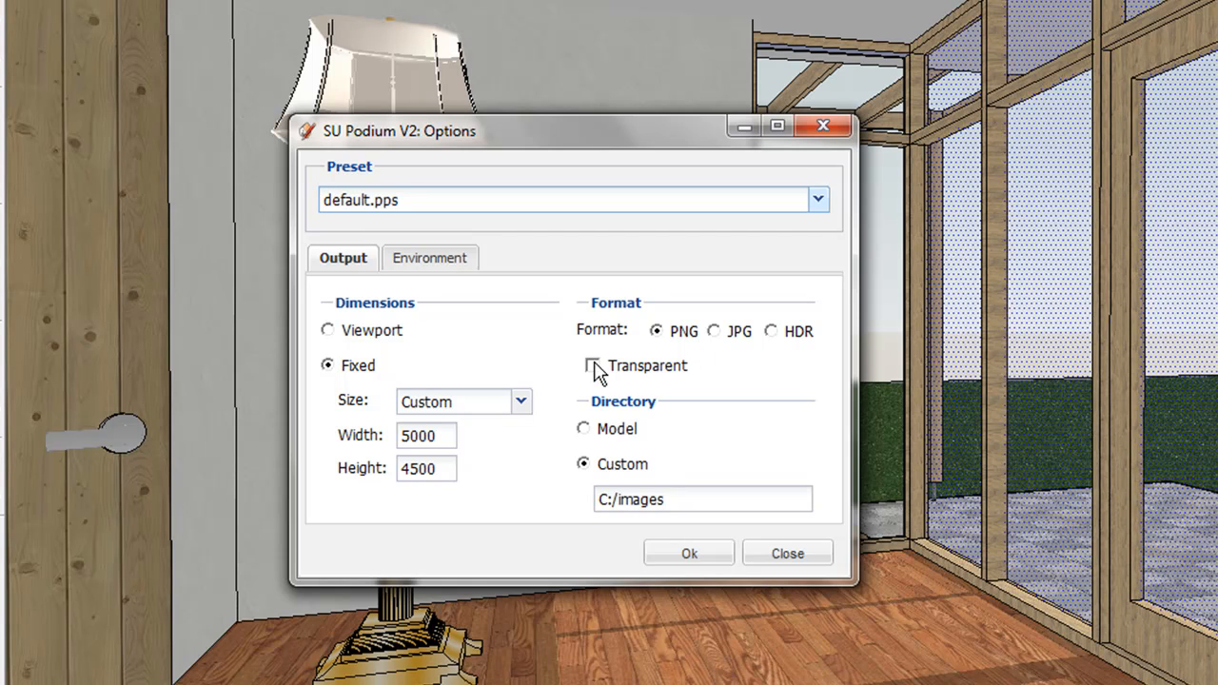
pyautogui.click(591, 365)
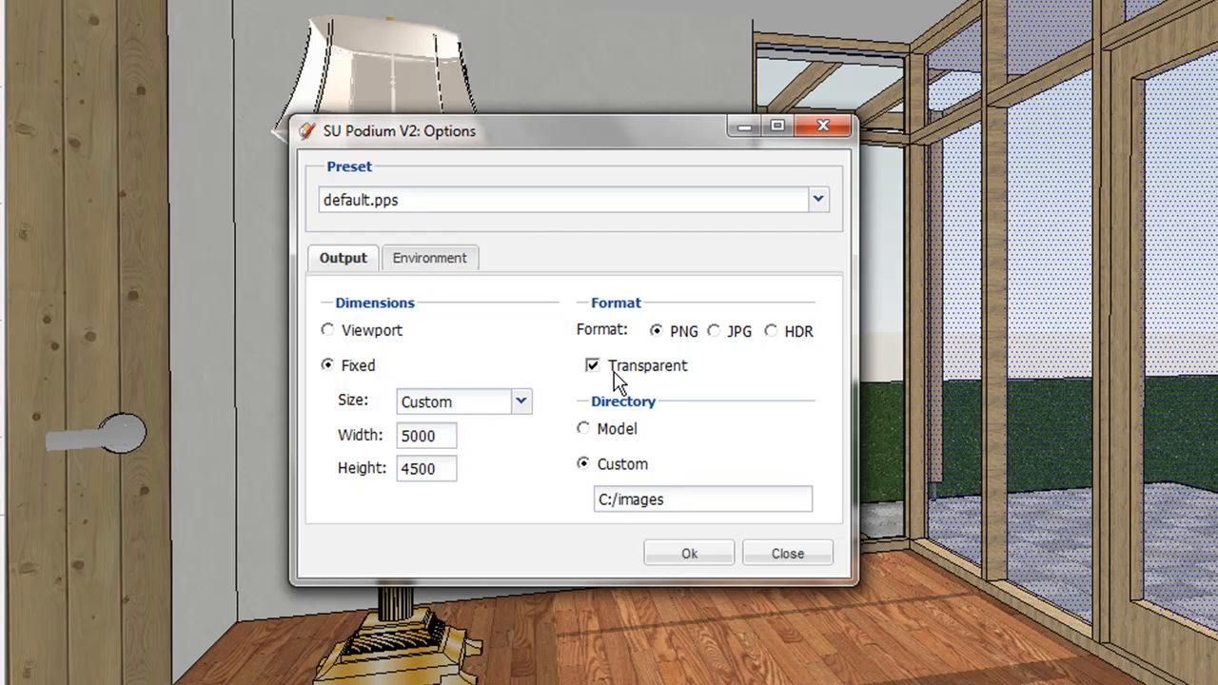
pyautogui.click(429, 257)
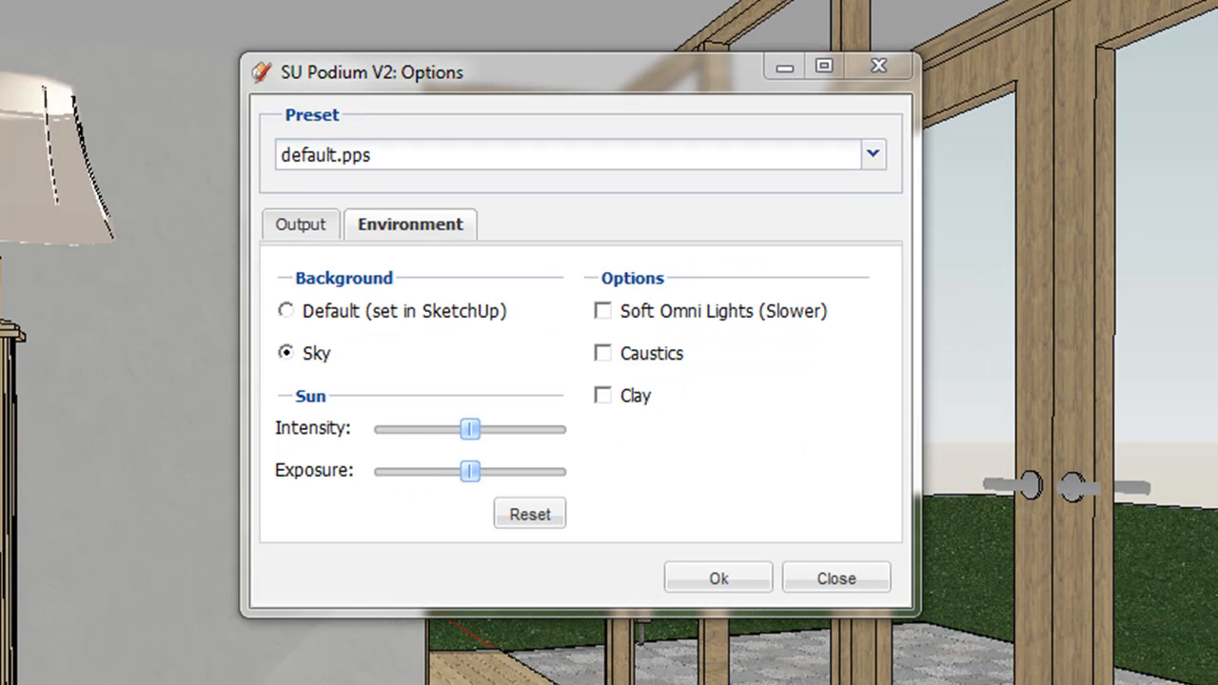
pyautogui.moveTo(1124, 561)
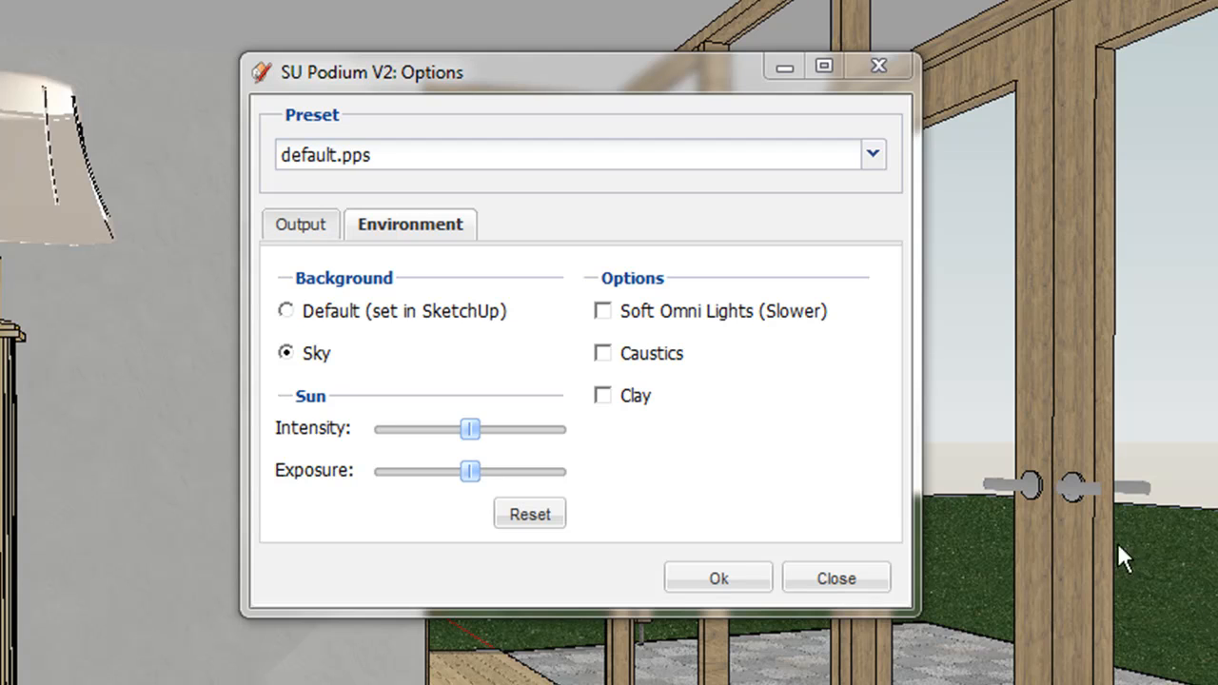
pyautogui.moveTo(590, 237)
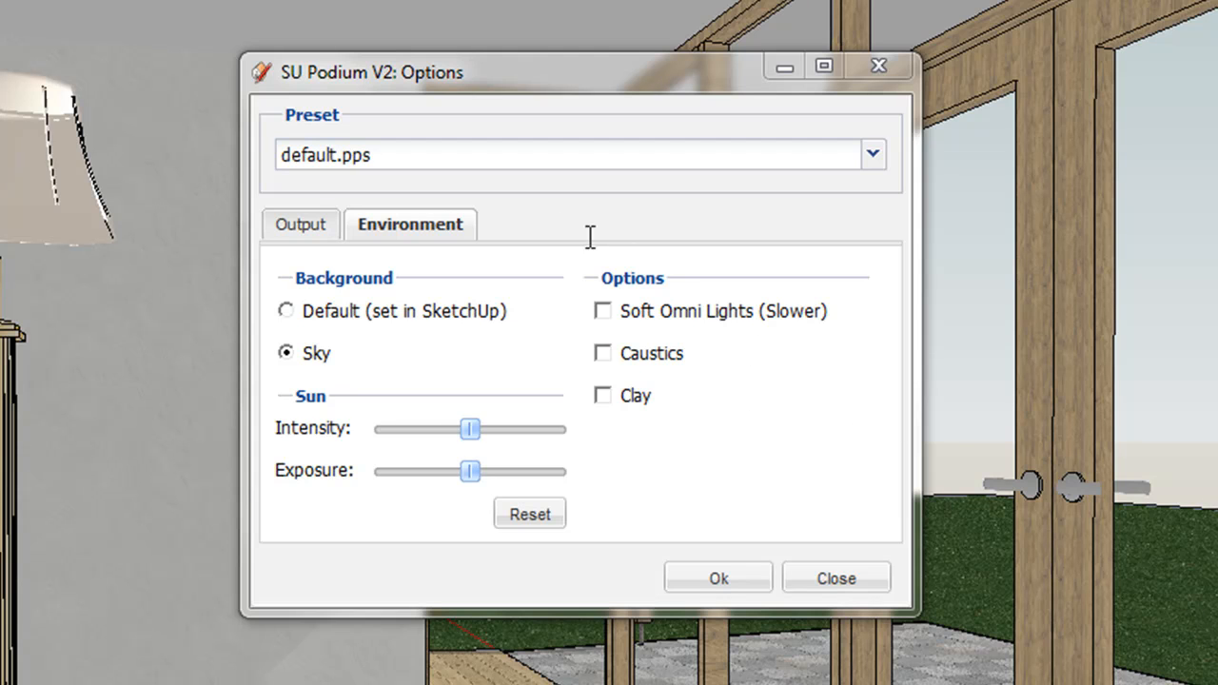
pyautogui.click(285, 310)
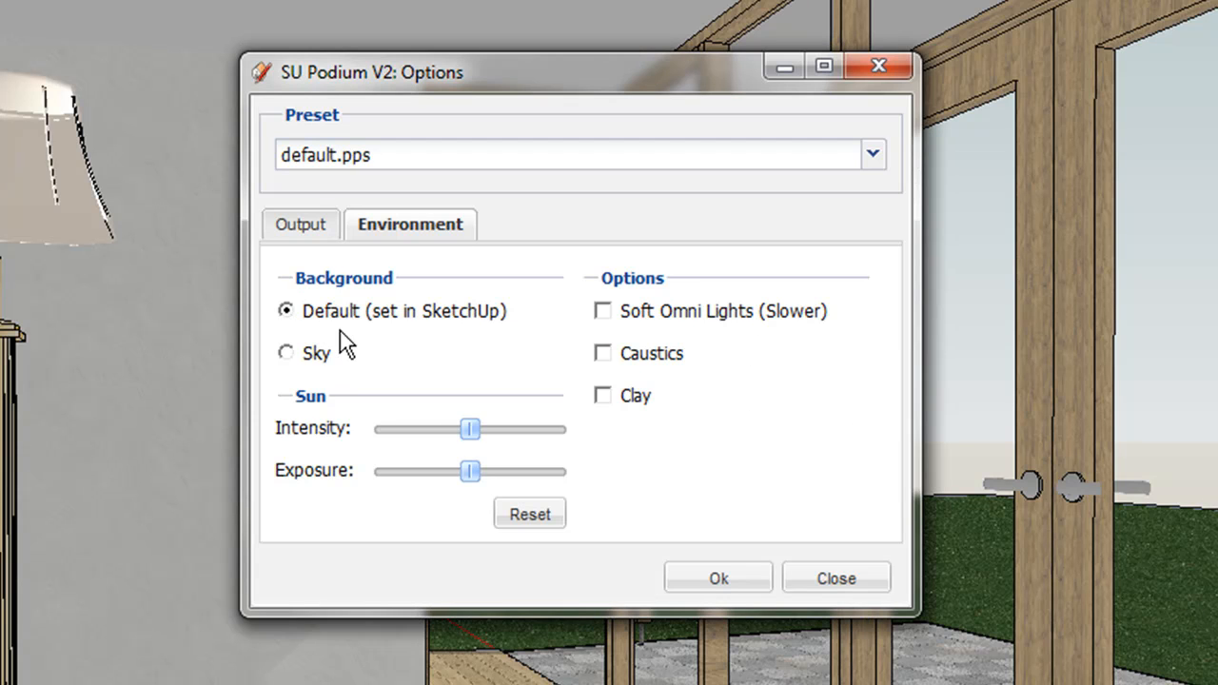
pyautogui.moveTo(399, 343)
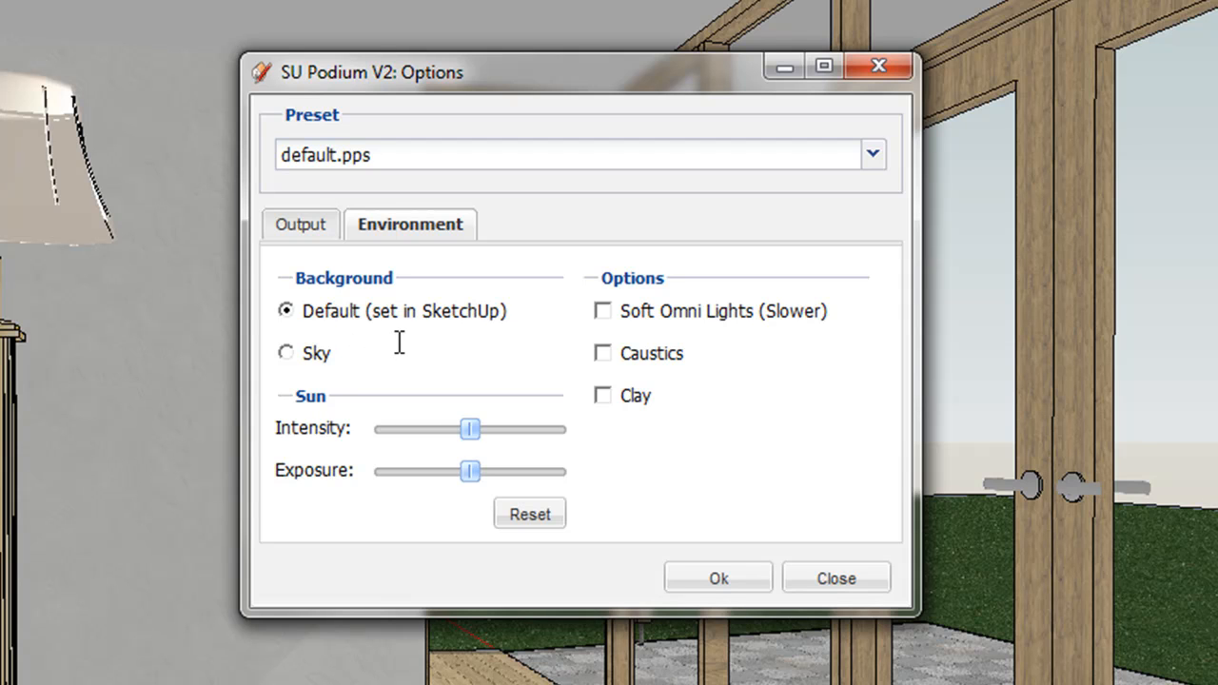
pyautogui.moveTo(447, 343)
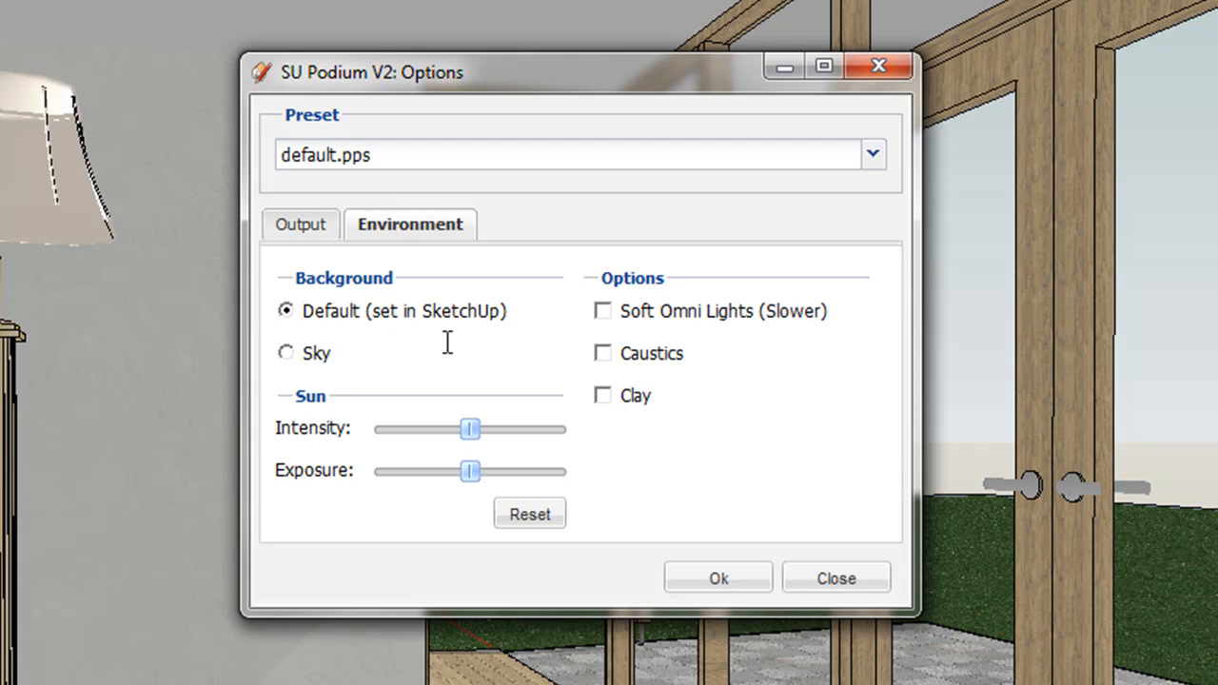
pyautogui.moveTo(293, 366)
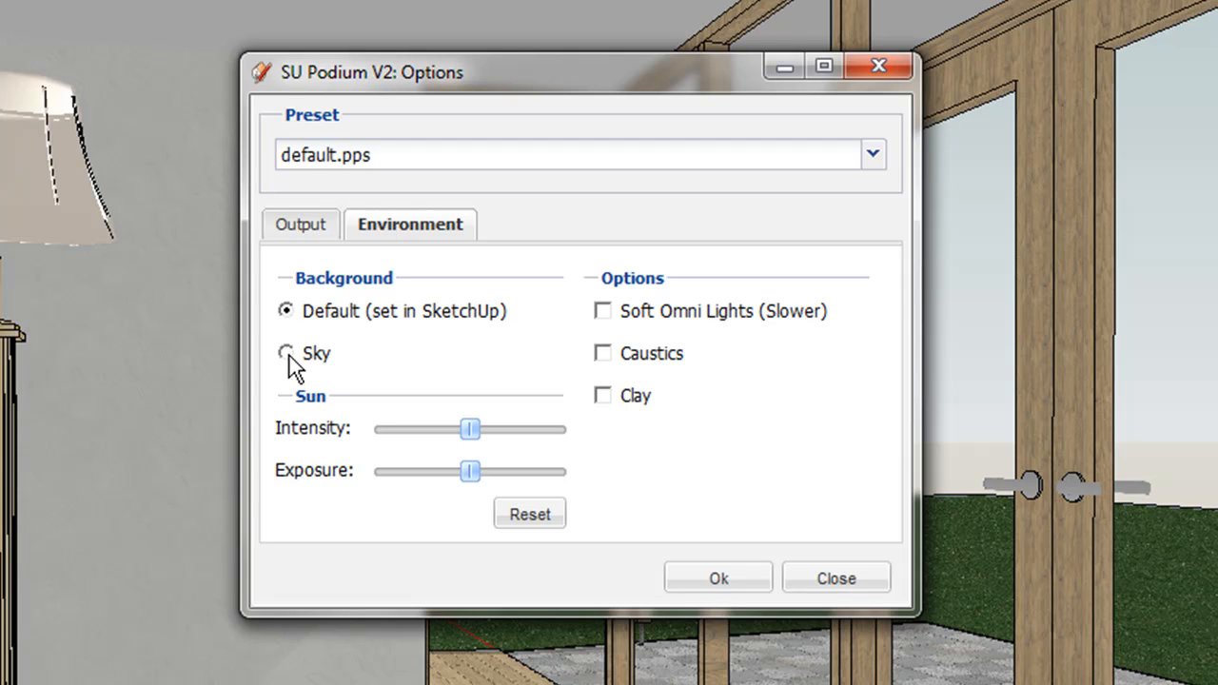
pyautogui.click(286, 353)
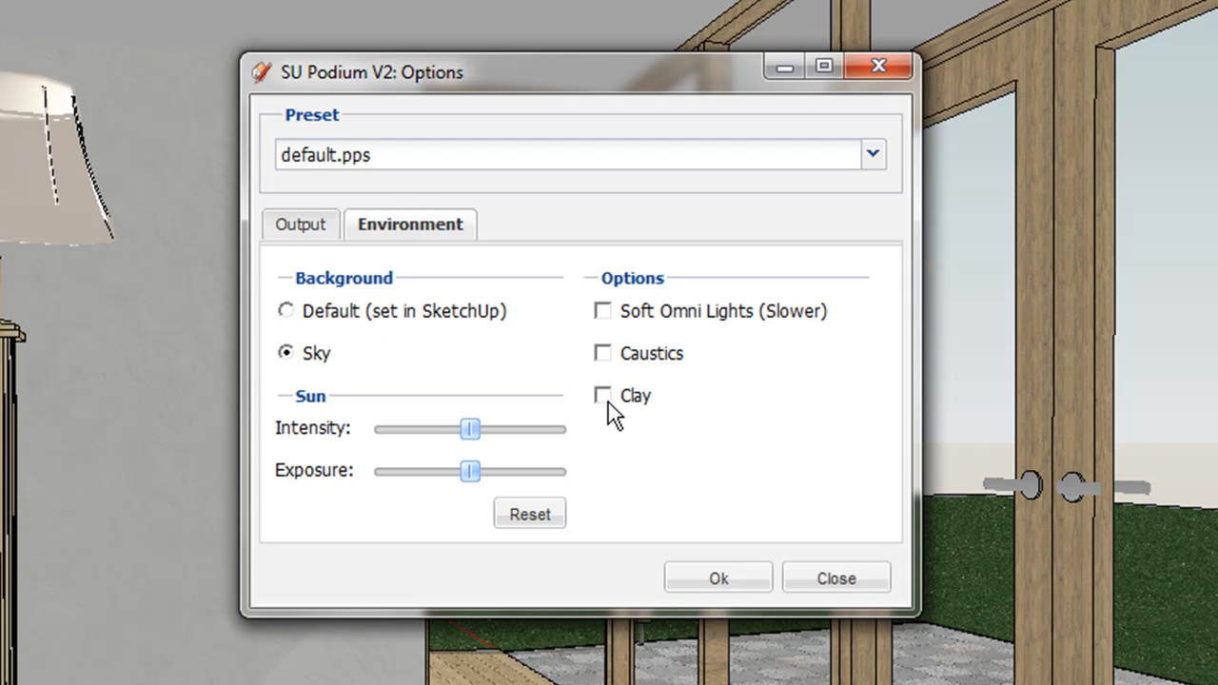
pyautogui.click(603, 395)
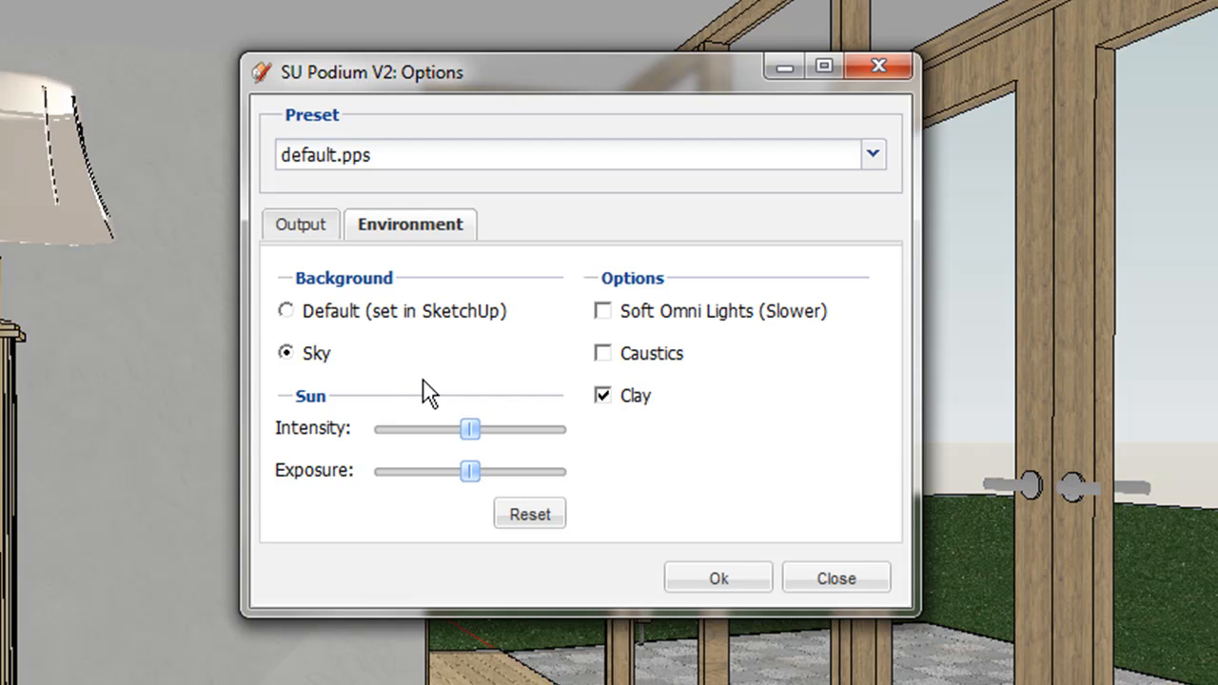
pyautogui.moveTo(579, 392)
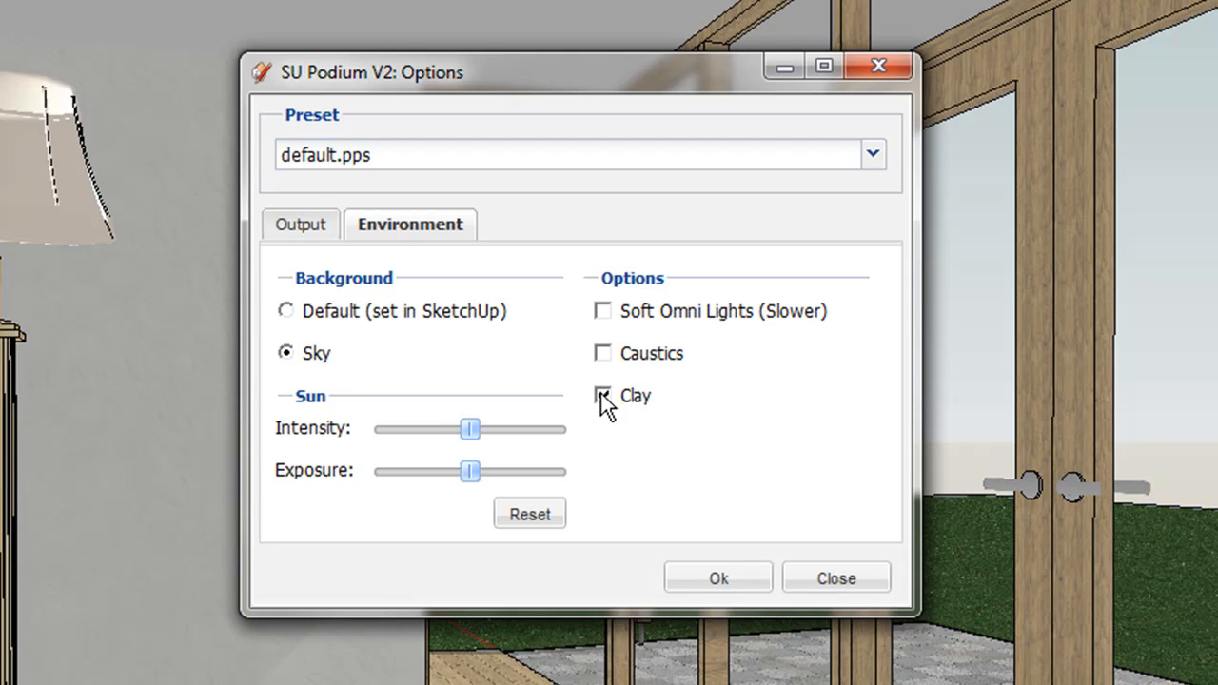
pyautogui.click(602, 353)
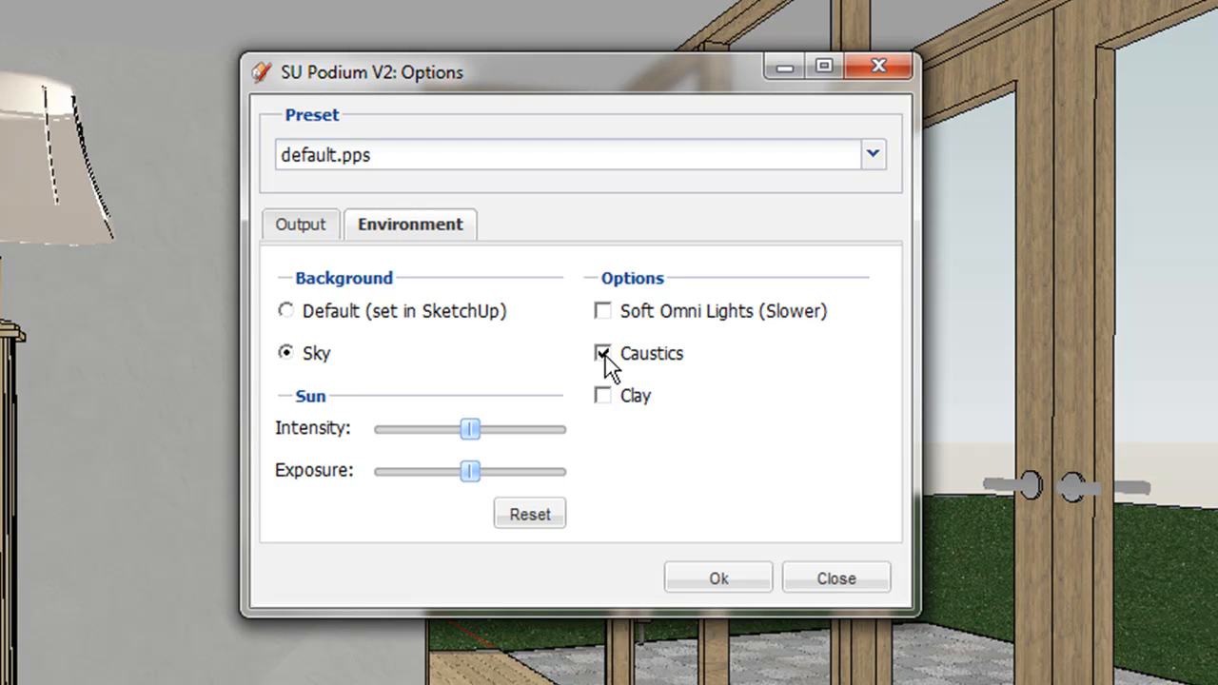
pyautogui.click(602, 353)
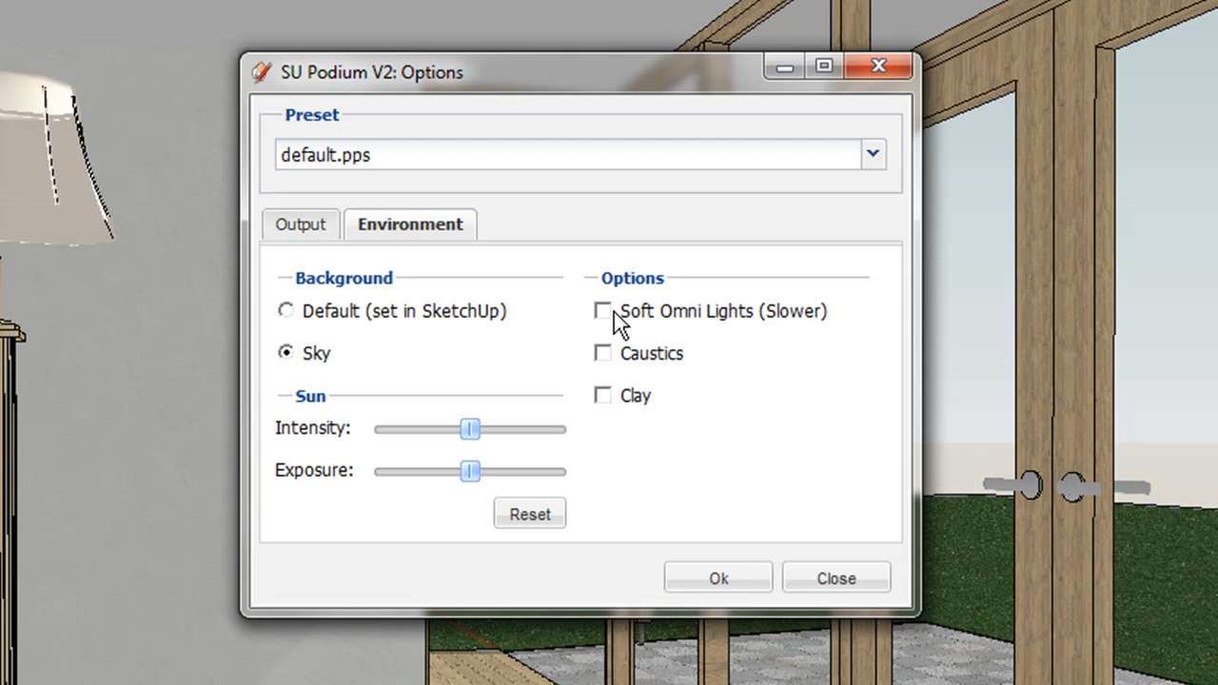
# - Leave Soft Omni Lights off and lower the Sun Intensity and Exposure sliders
pyautogui.click(601, 310)
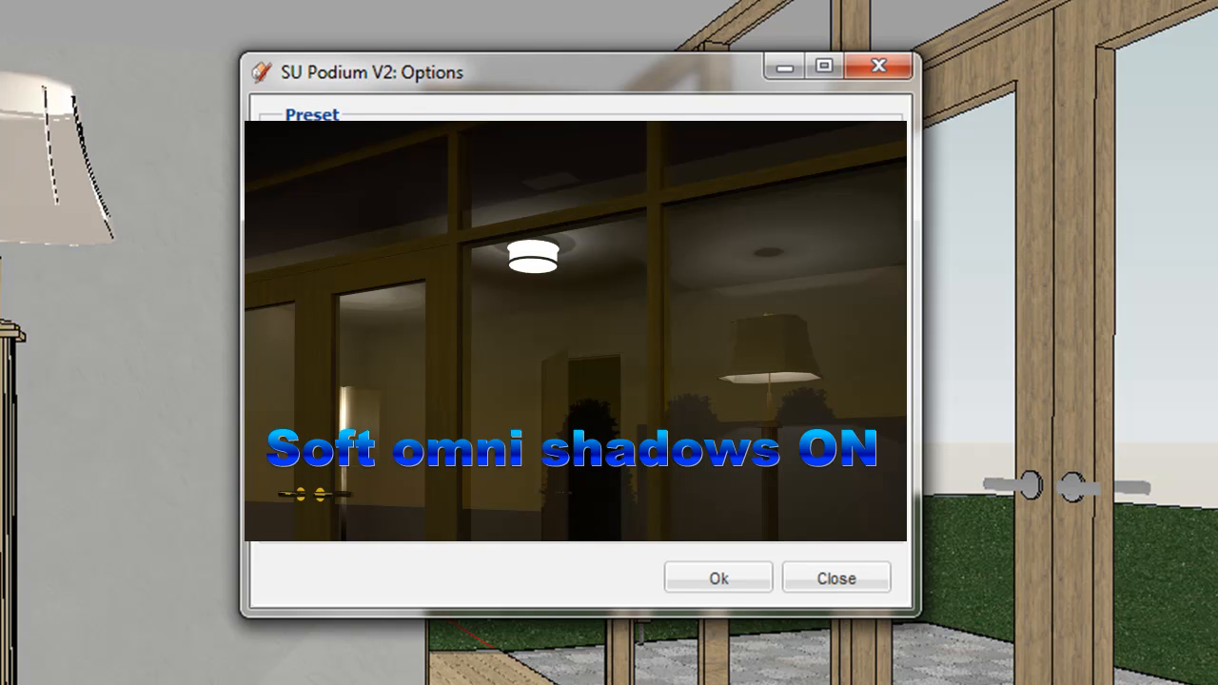
pyautogui.click(602, 310)
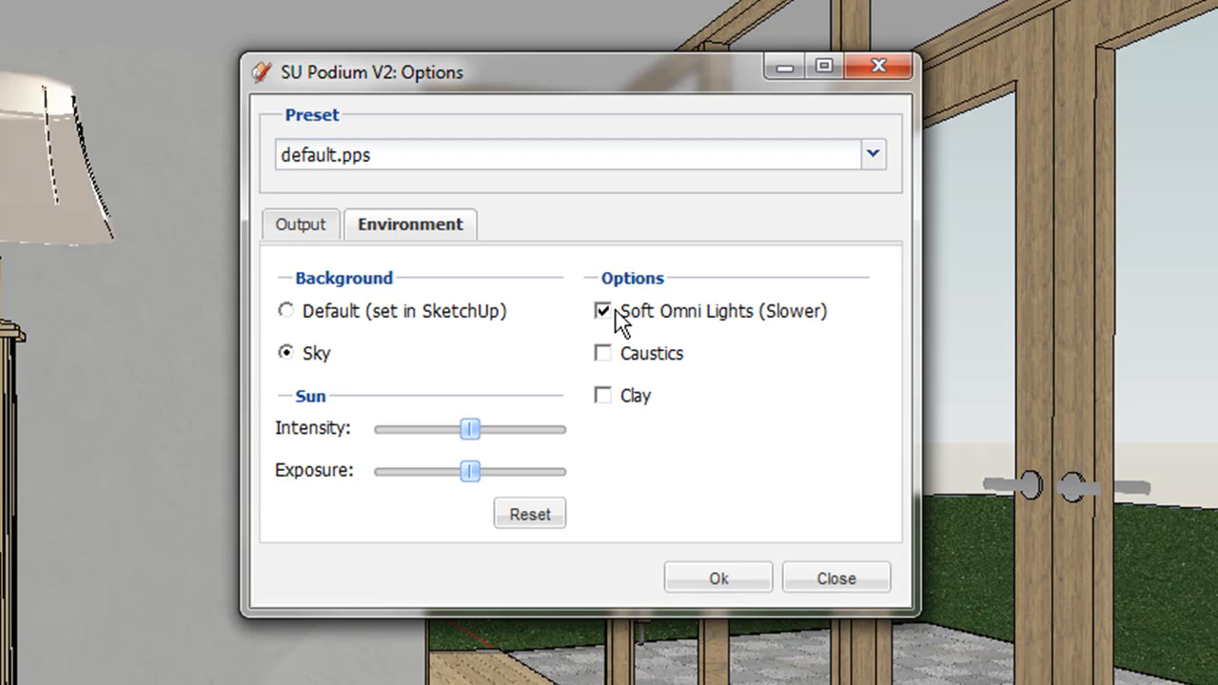
pyautogui.moveTo(609, 329)
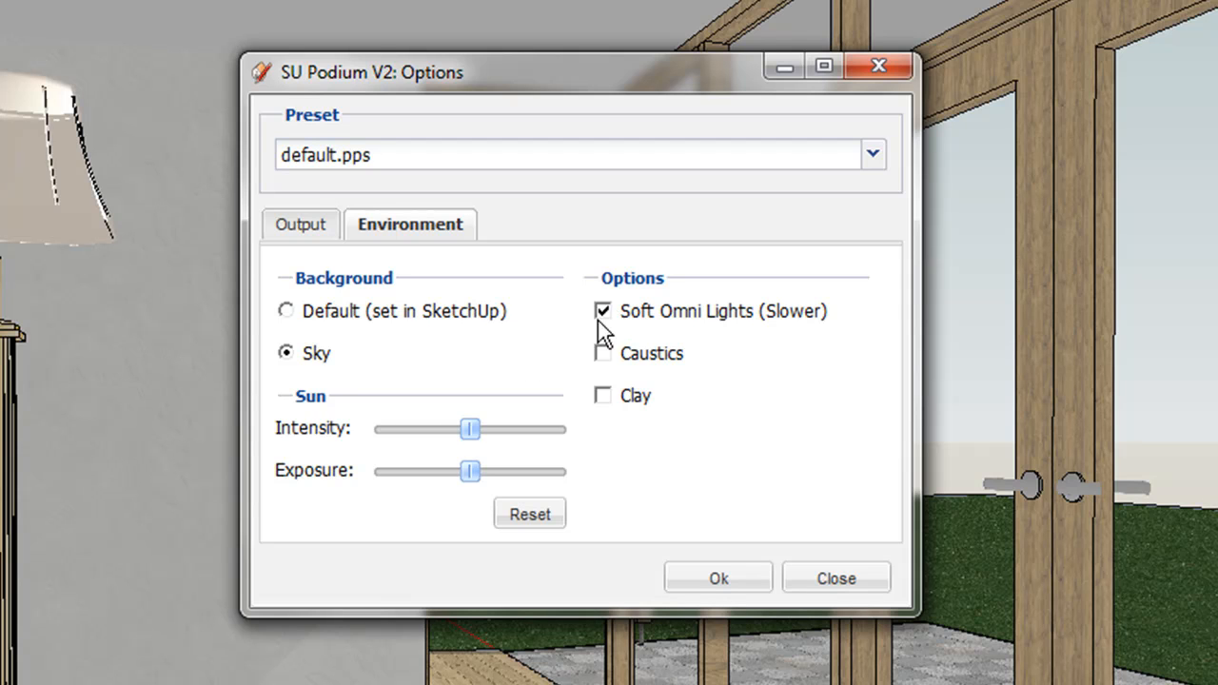
pyautogui.click(603, 310)
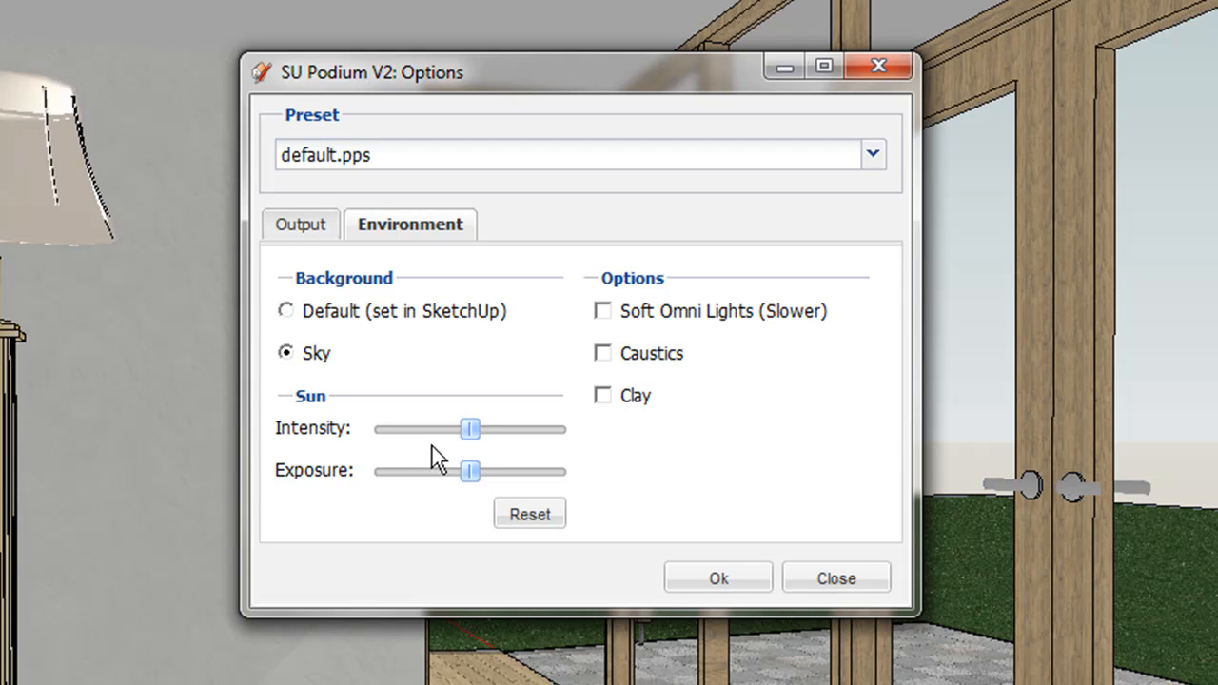
pyautogui.moveTo(571, 453)
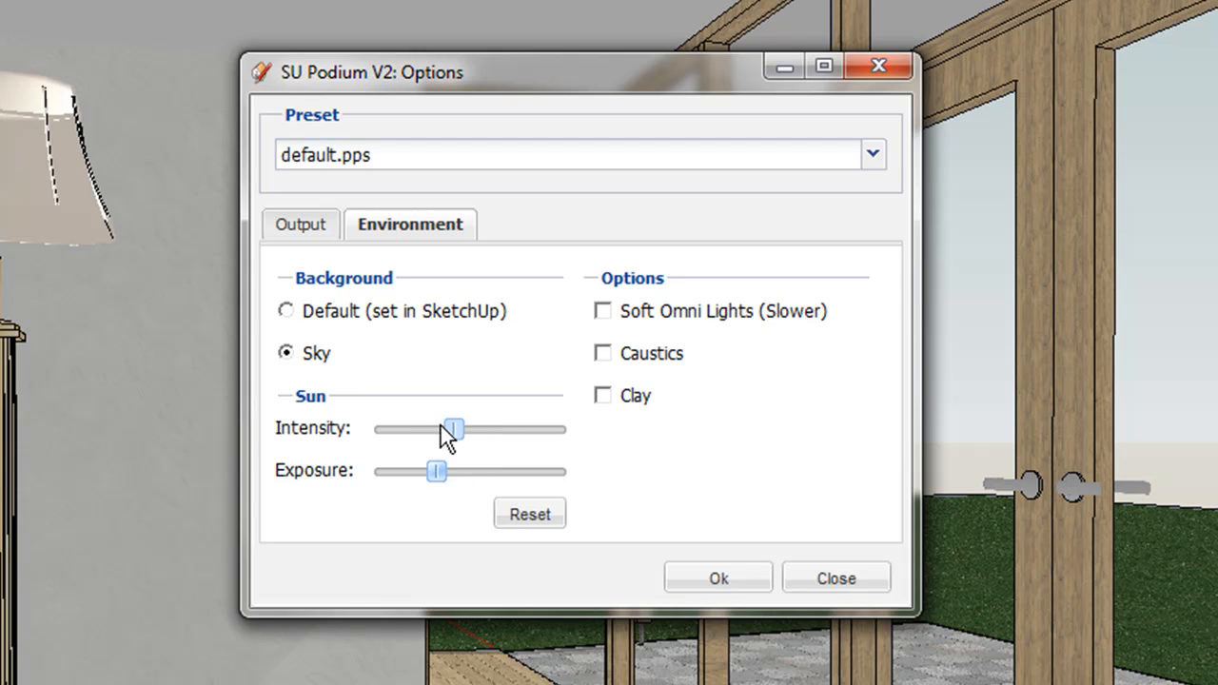
pyautogui.click(529, 514)
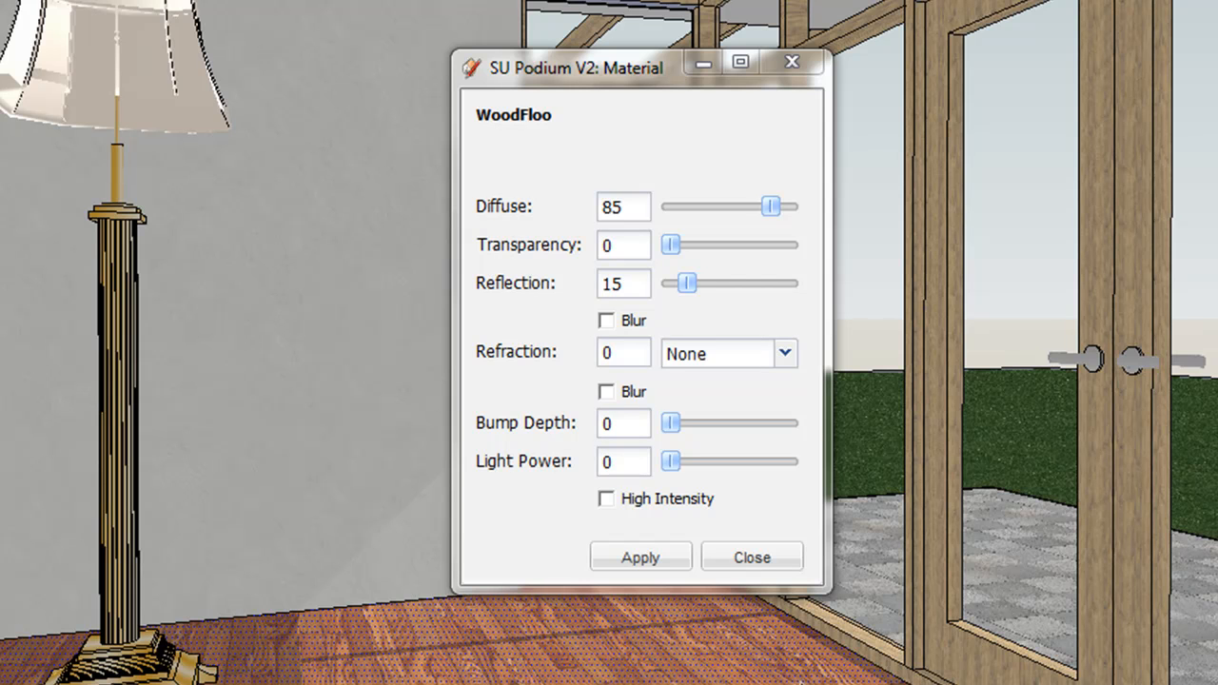
pyautogui.moveTo(743, 177)
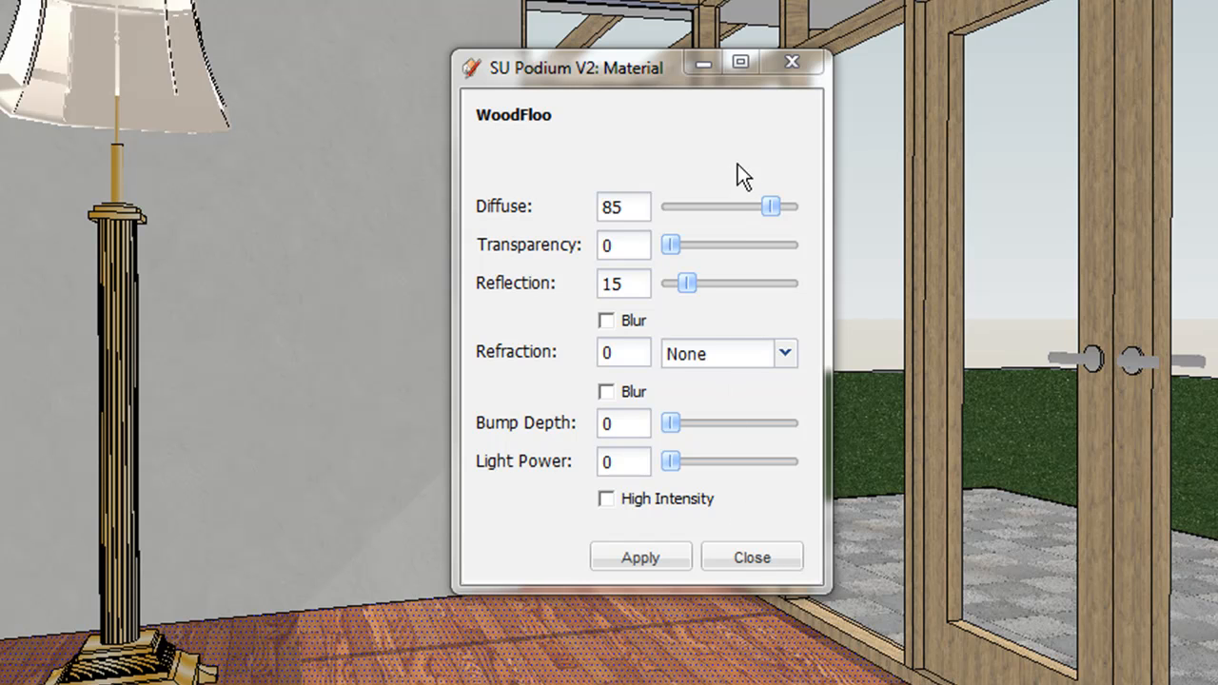
pyautogui.moveTo(741, 264)
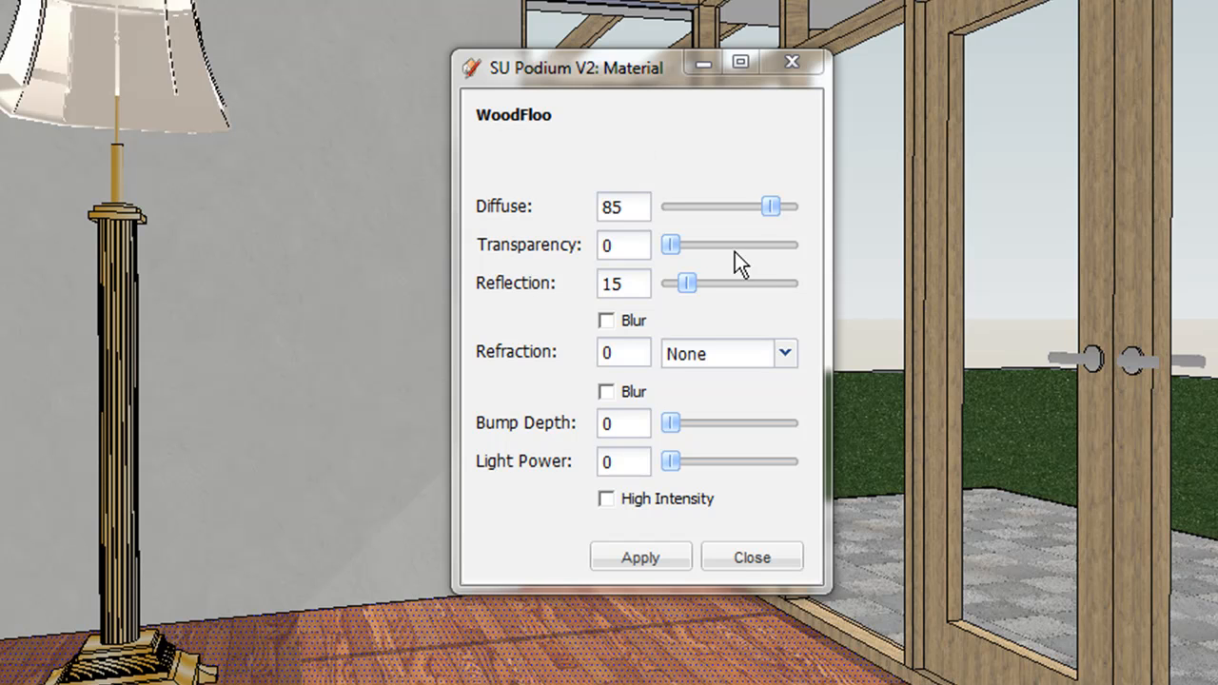
pyautogui.moveTo(805, 289)
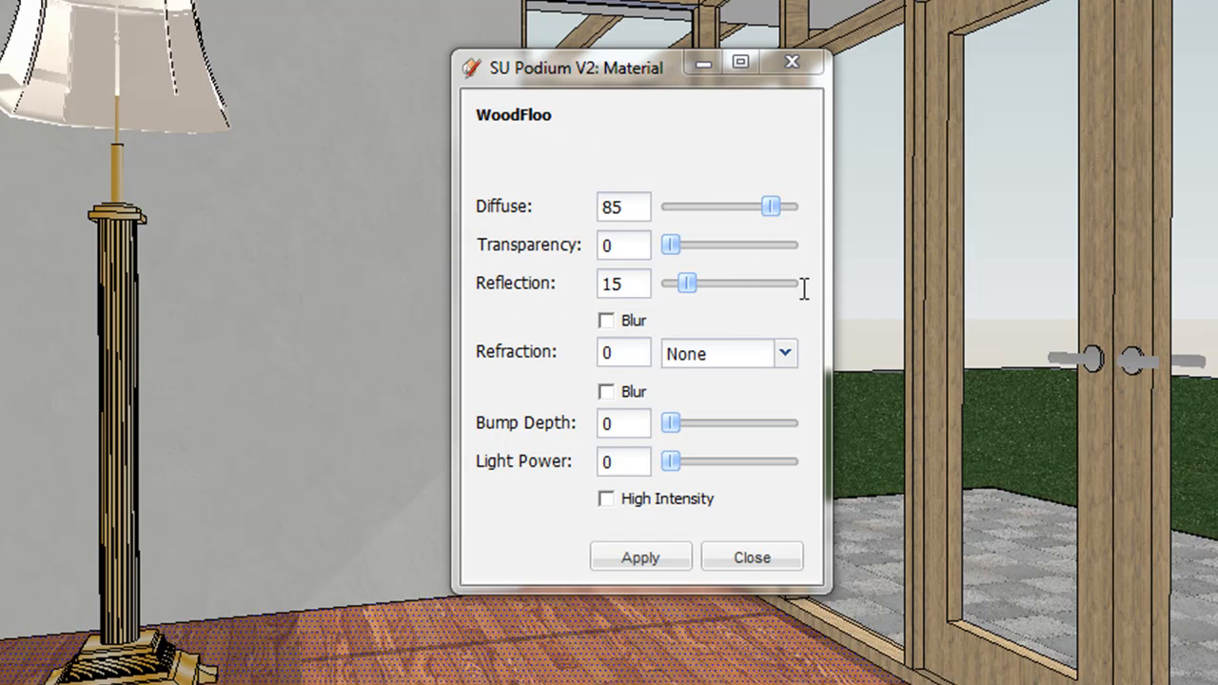
pyautogui.moveTo(632, 206)
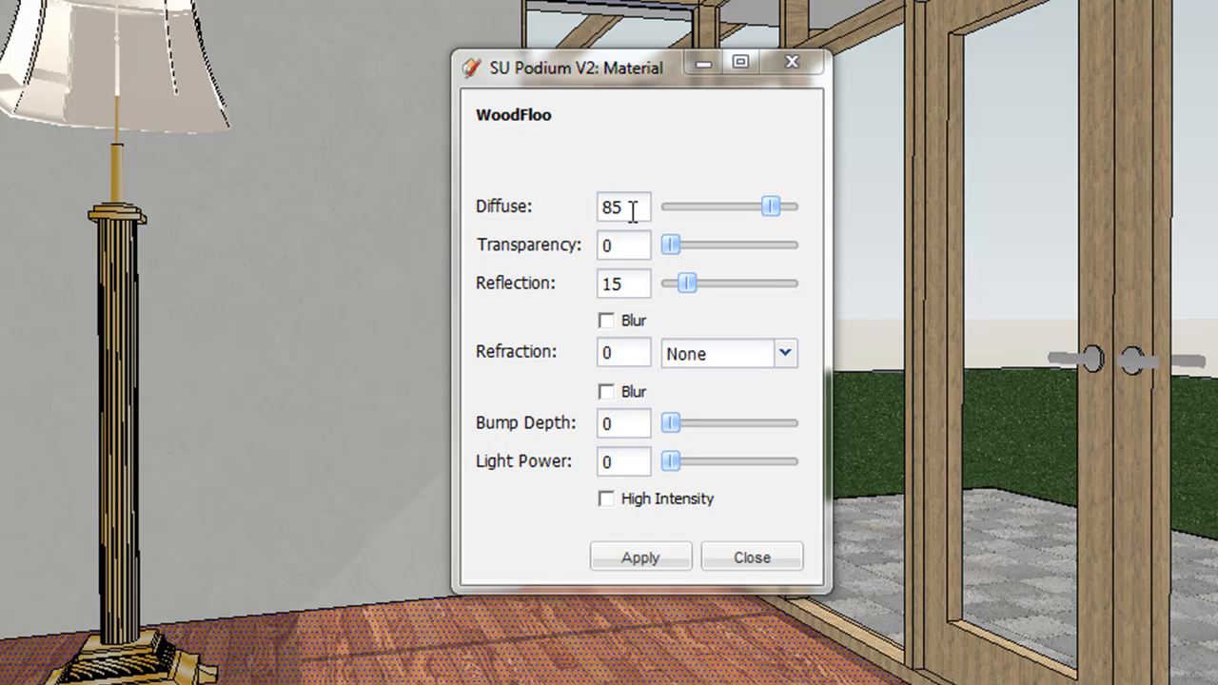
pyautogui.moveTo(883, 240)
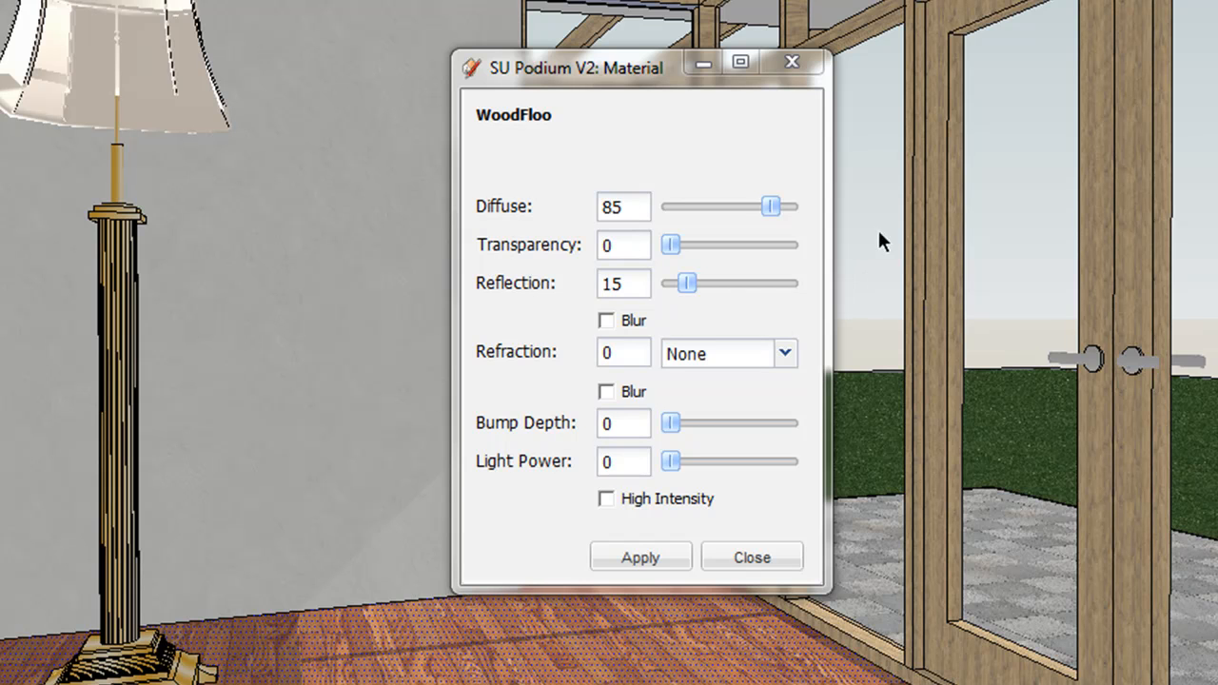
pyautogui.moveTo(781, 181)
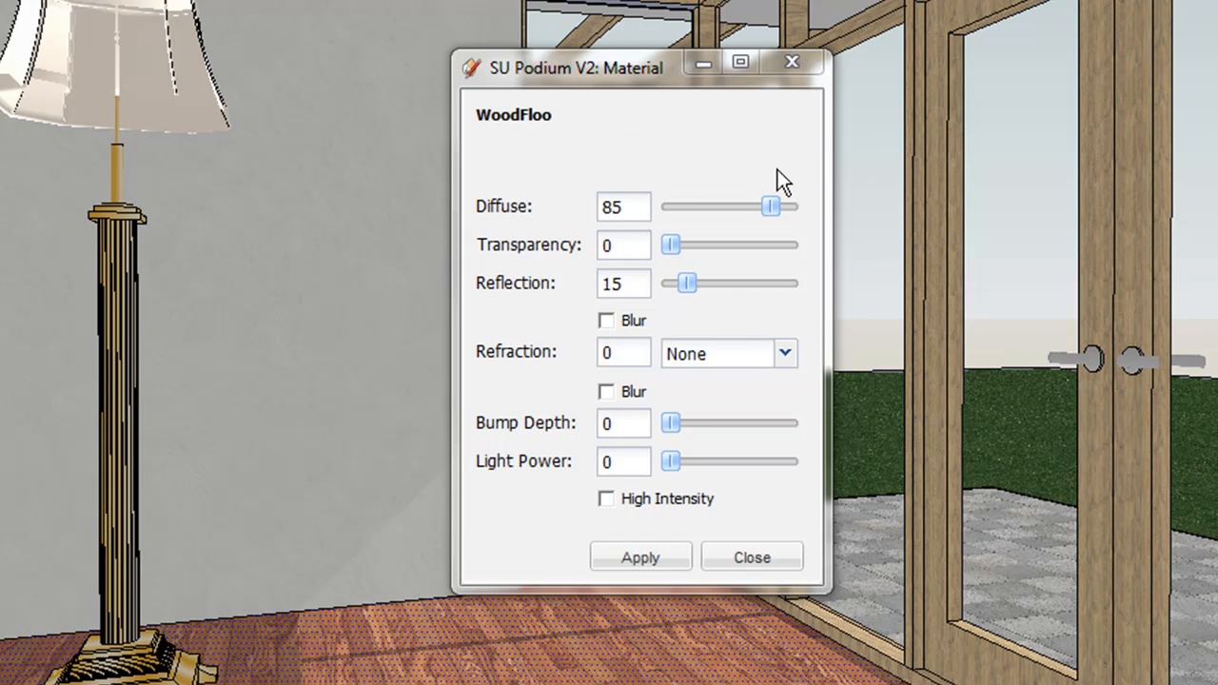
pyautogui.moveTo(630, 157)
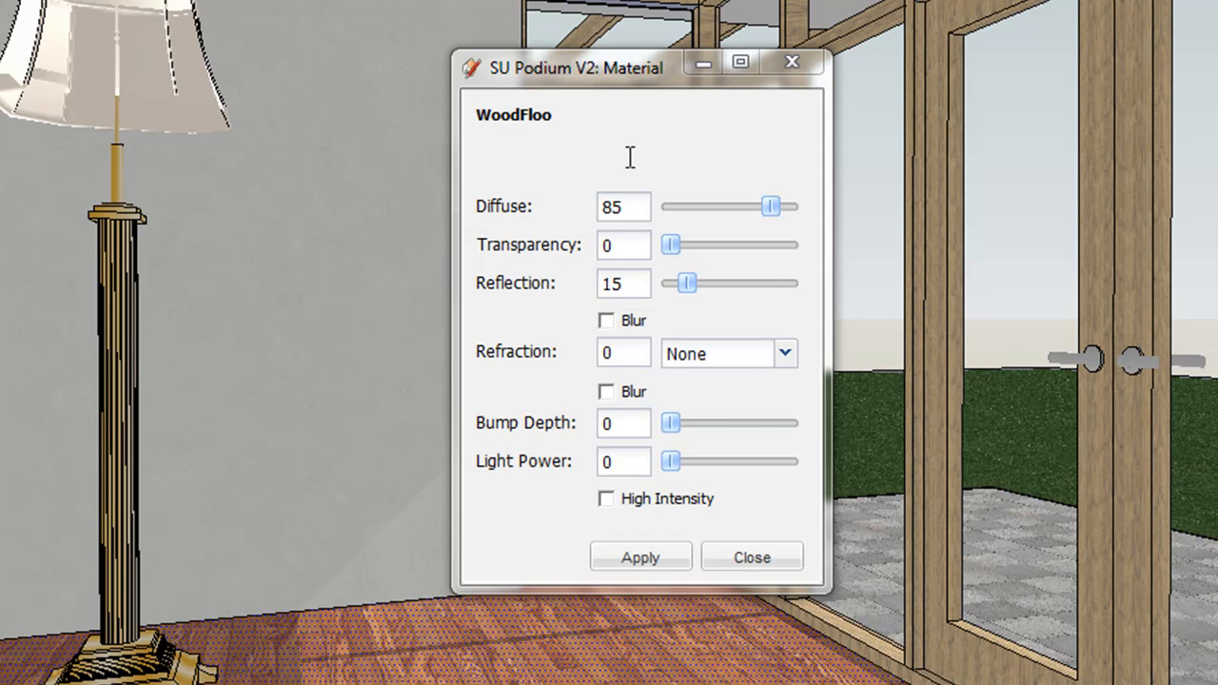
# - Close the WoodFloo material window to return to the ceiling view
pyautogui.click(751, 557)
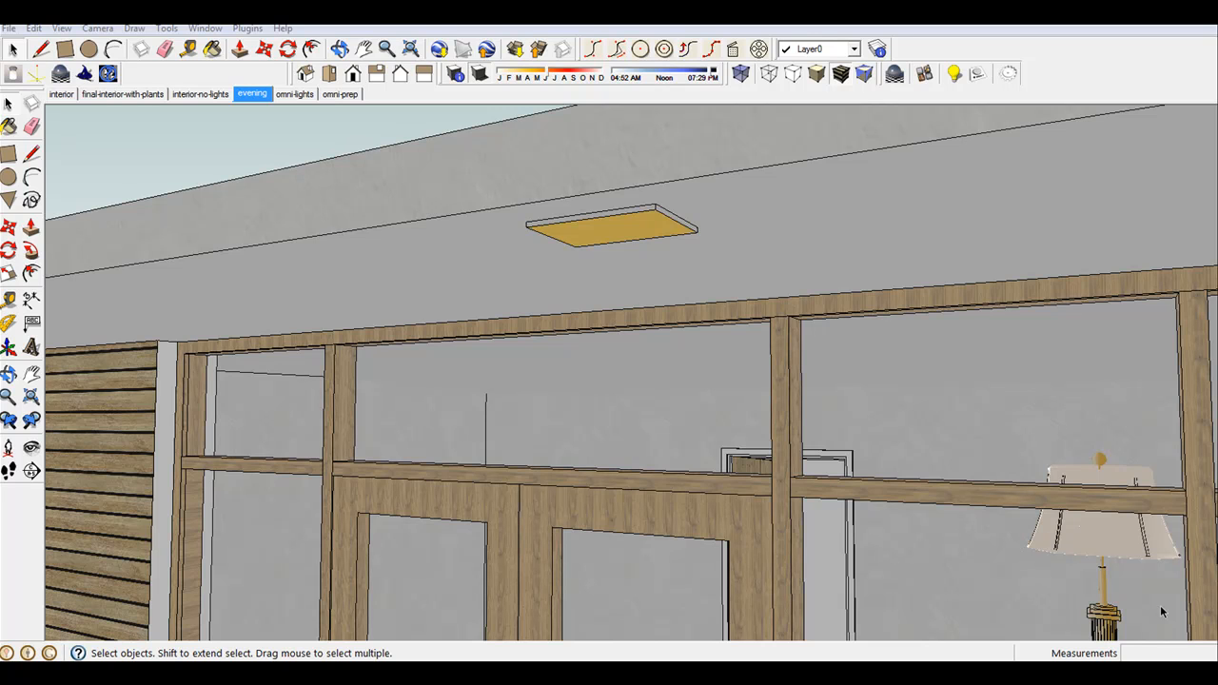
pyautogui.moveTo(1088, 530)
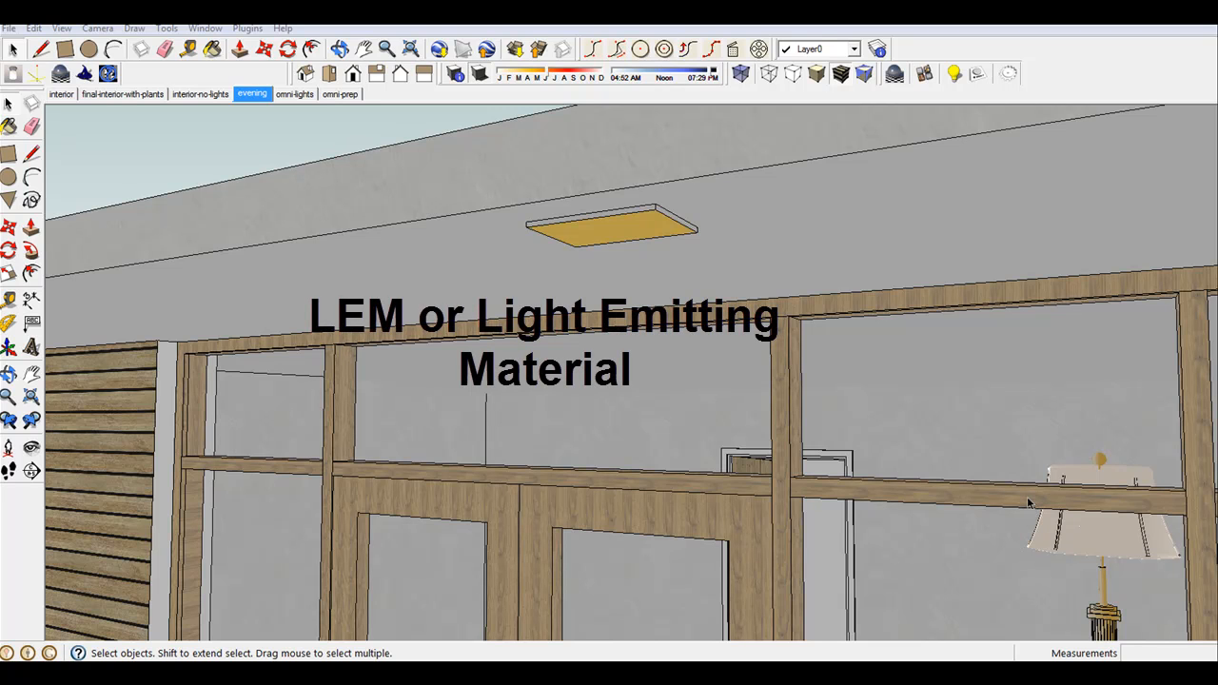
pyautogui.moveTo(990, 471)
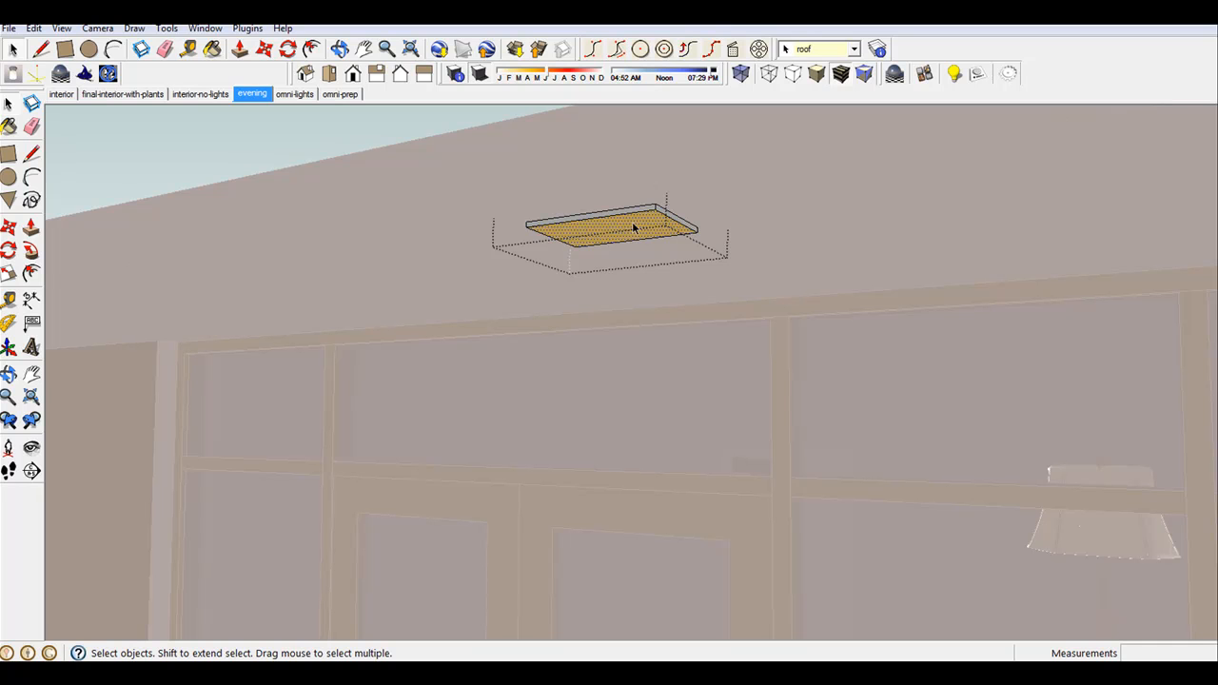
pyautogui.moveTo(923, 91)
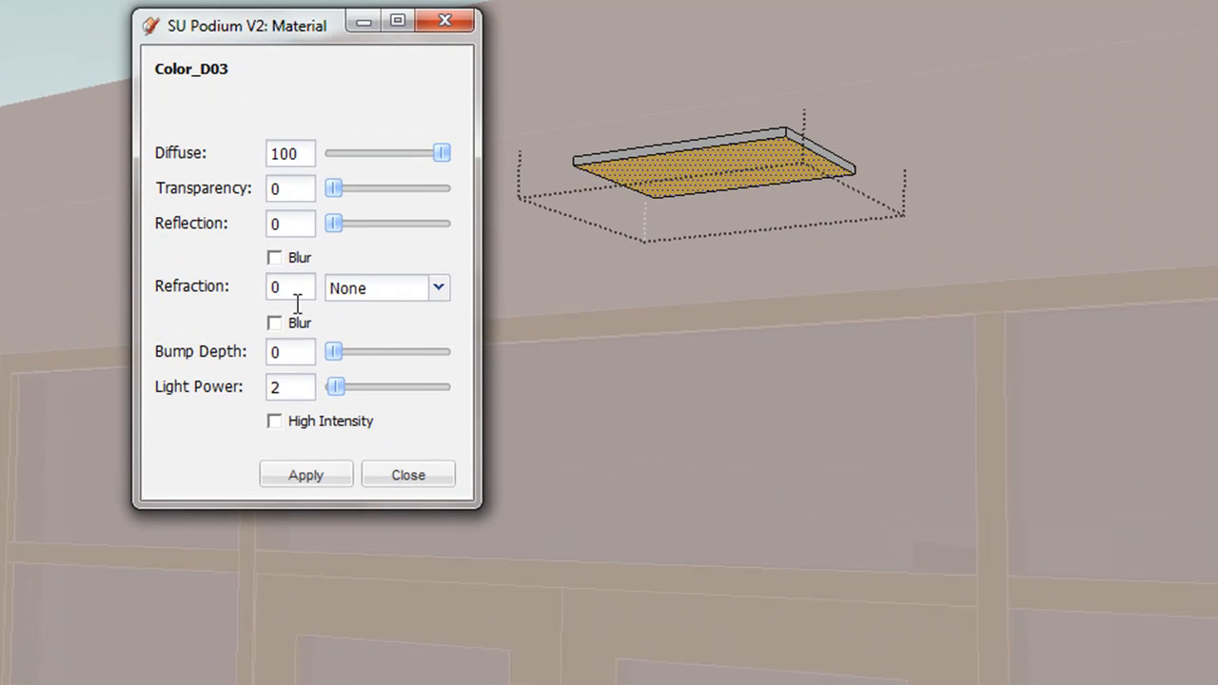
# - Change Color_D03's Light Power from 2 to 20 and close the material window
pyautogui.tripleClick(290, 386)
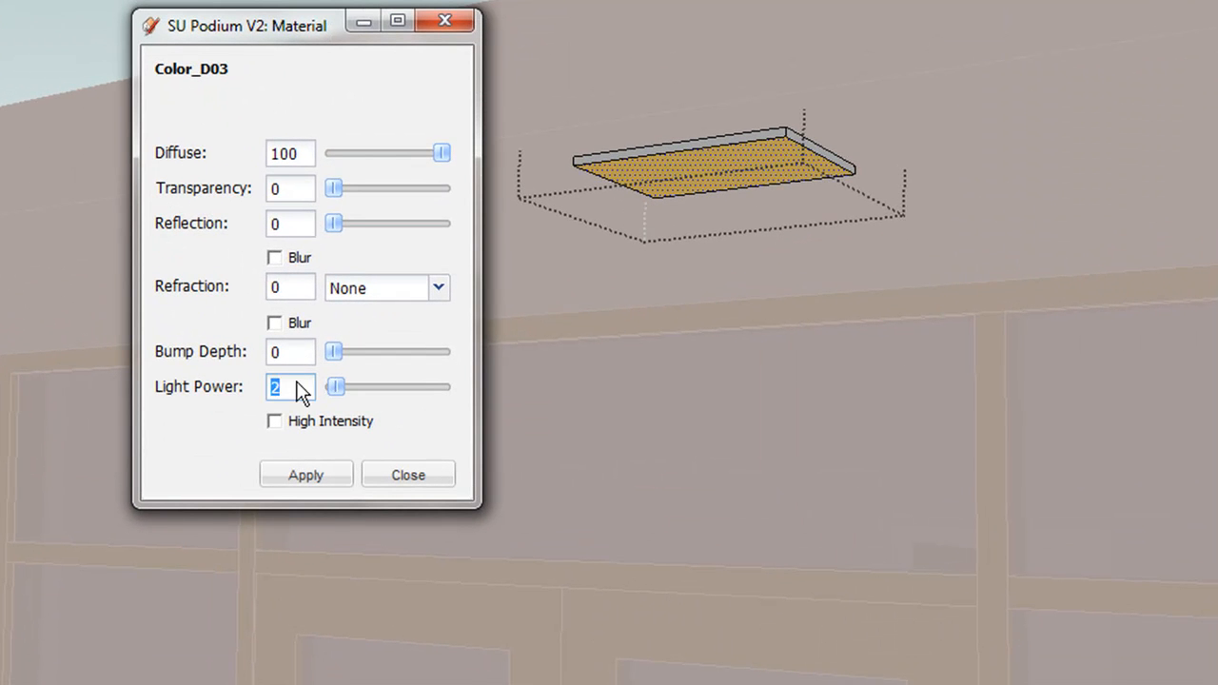
pyautogui.write('20')
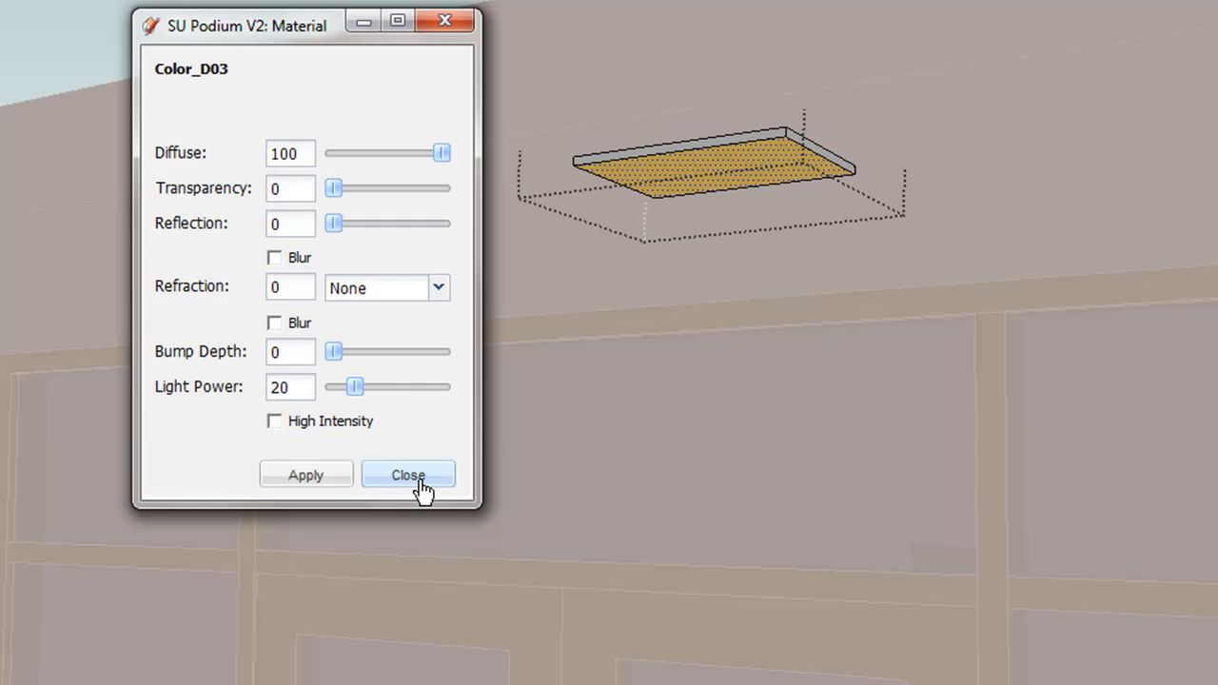
pyautogui.click(407, 474)
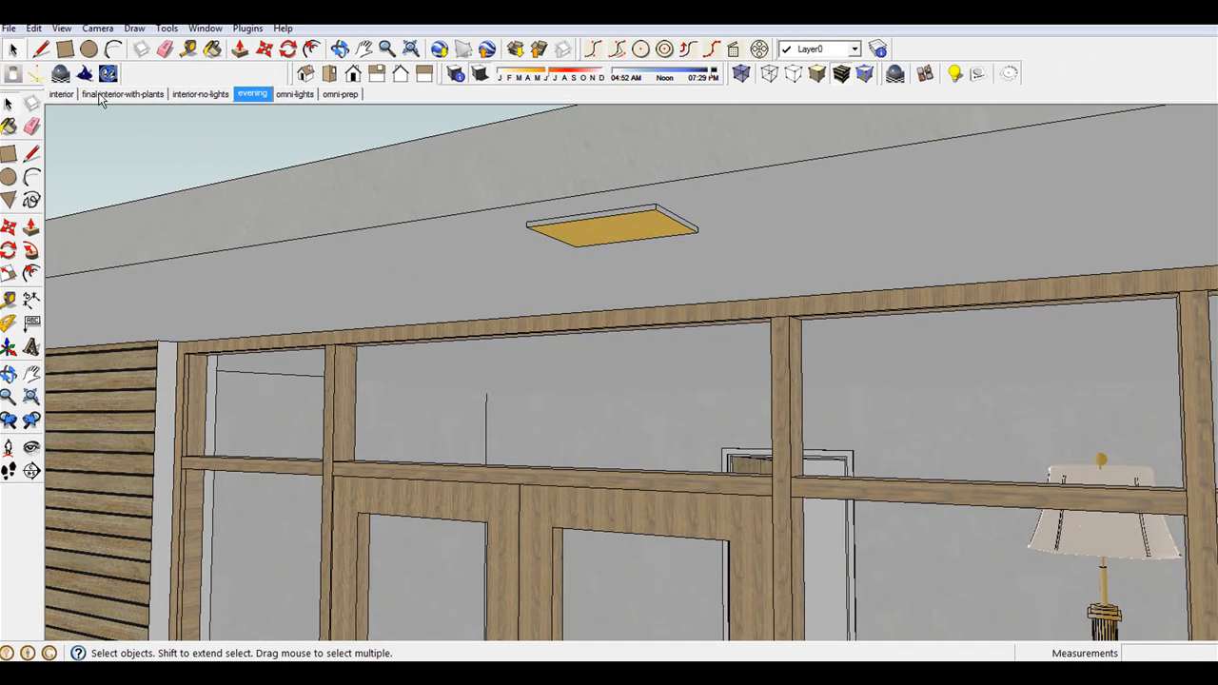
# - Switch scenes from final-interior-with-plants to interior-no-lights
pyautogui.click(122, 94)
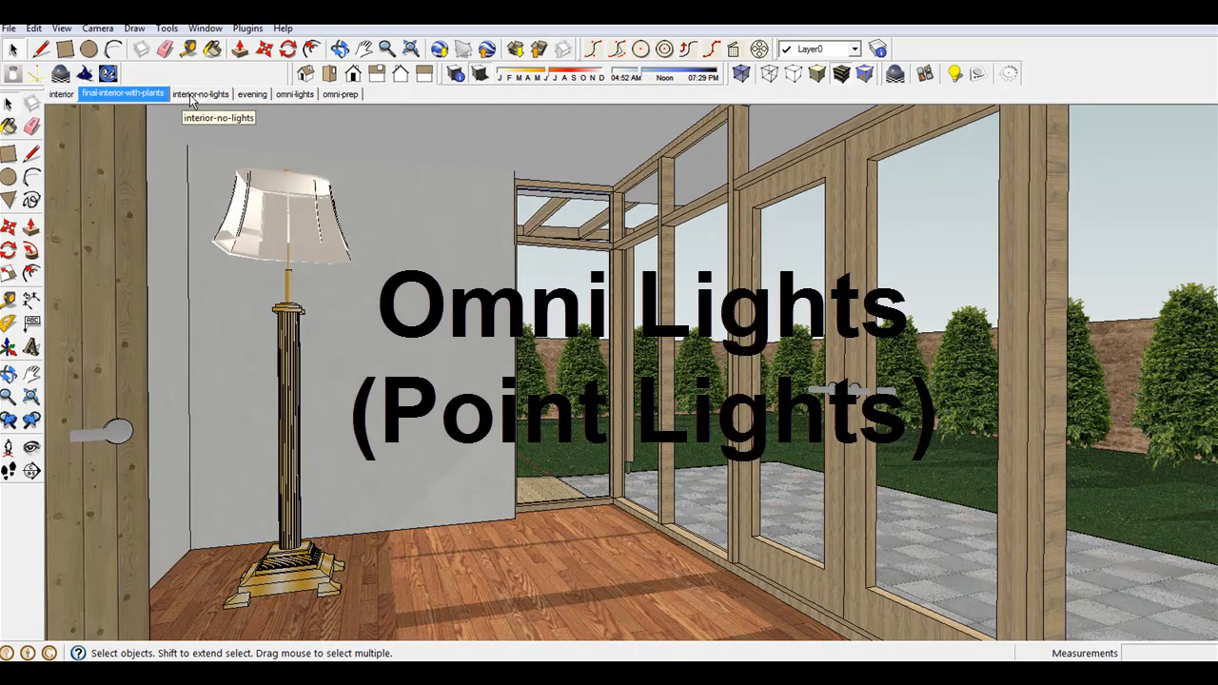
pyautogui.click(200, 93)
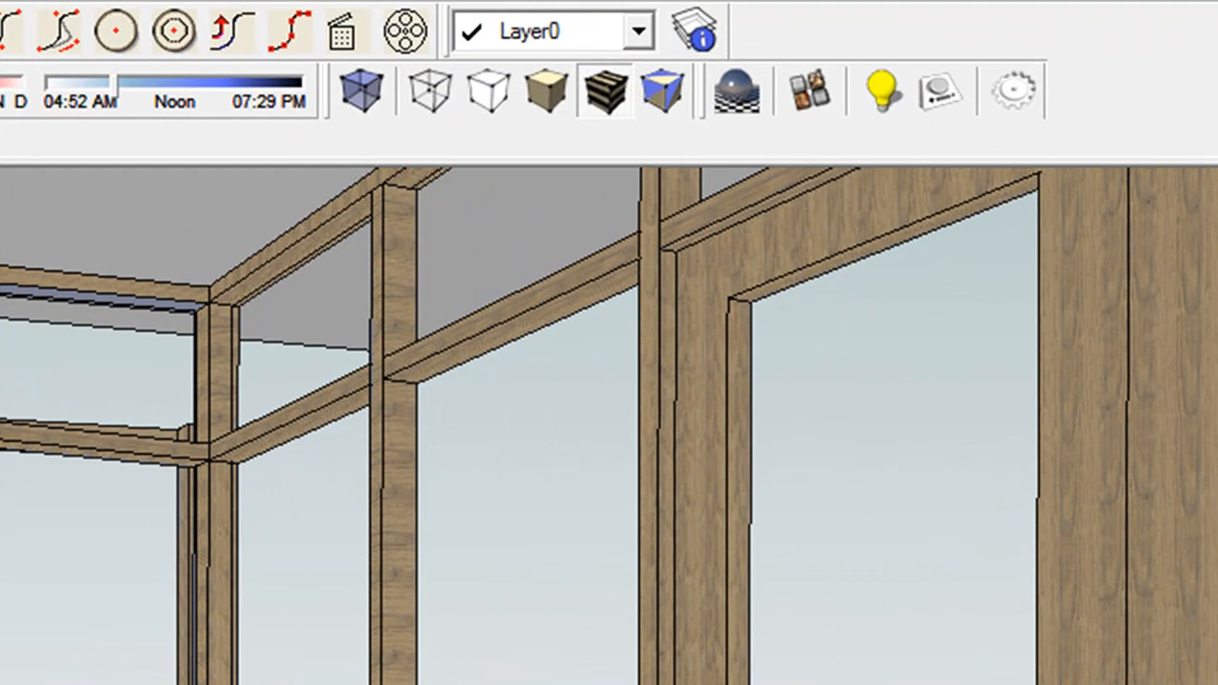
pyautogui.moveTo(880, 91)
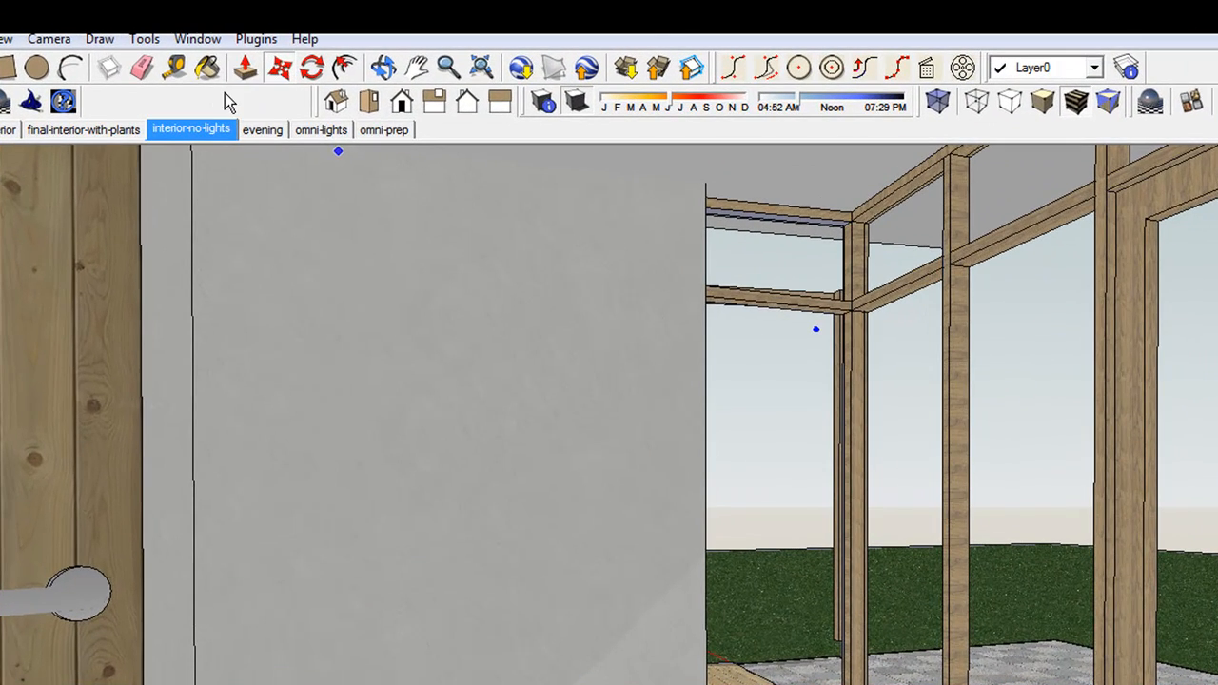
# - Open the Outliner and scroll down to light-point-2
pyautogui.click(197, 38)
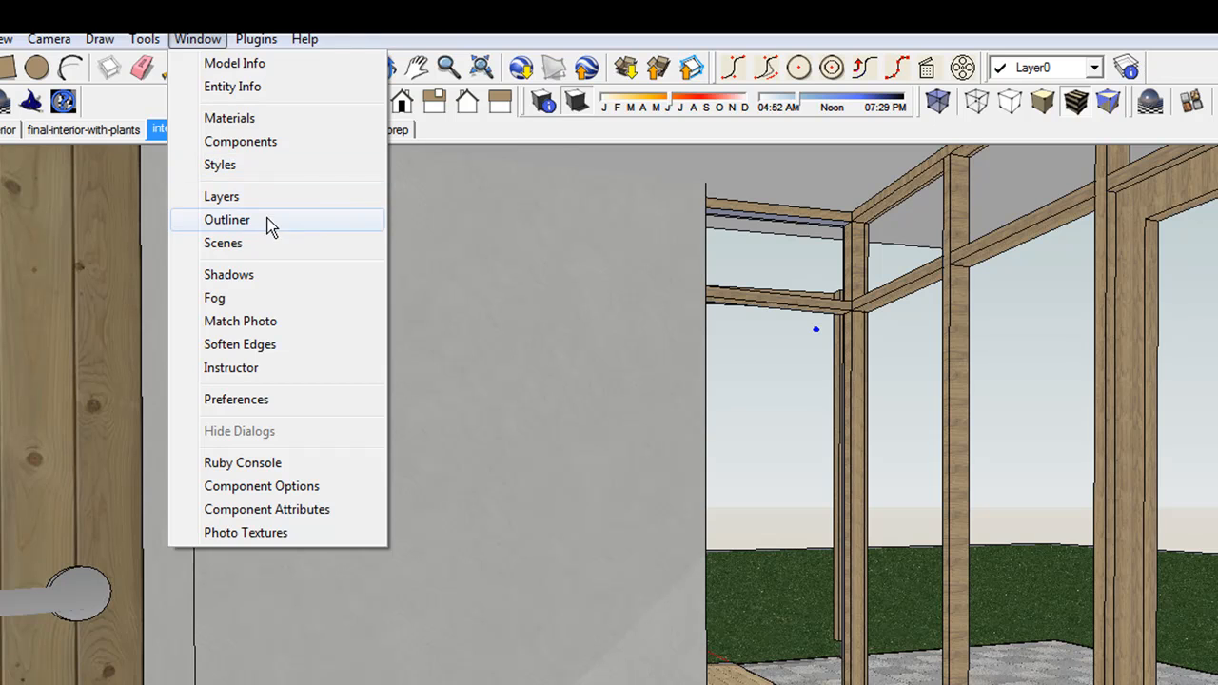
pyautogui.click(227, 219)
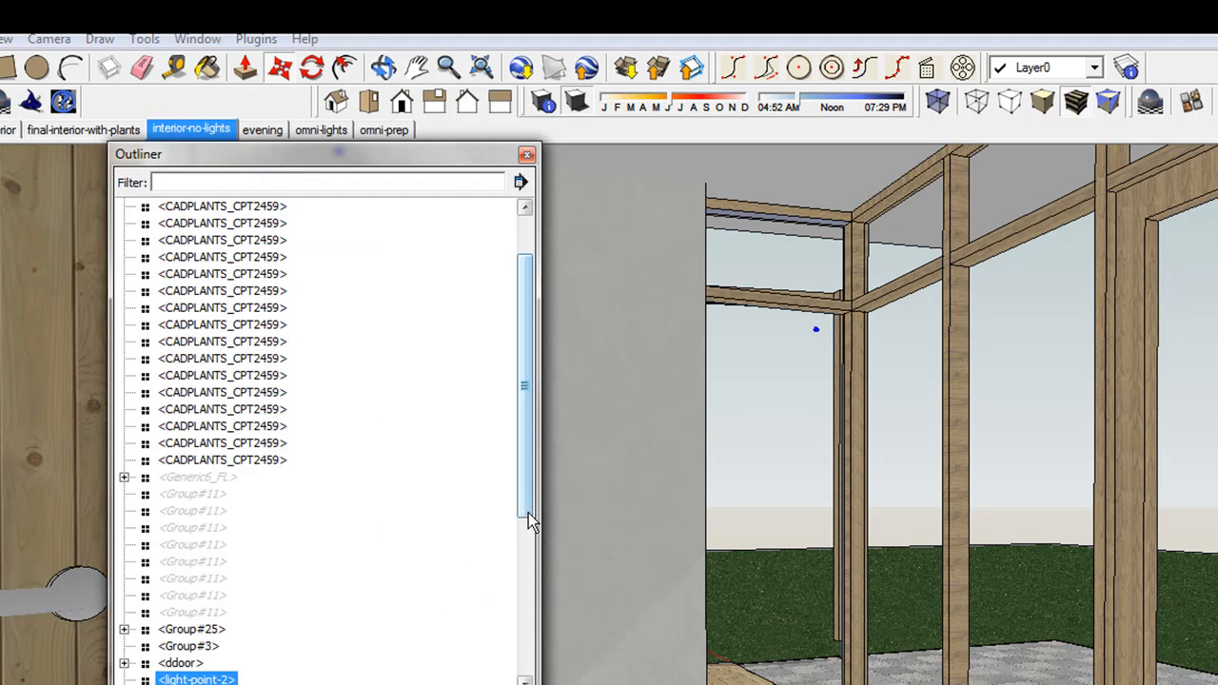
pyautogui.scroll(-3)
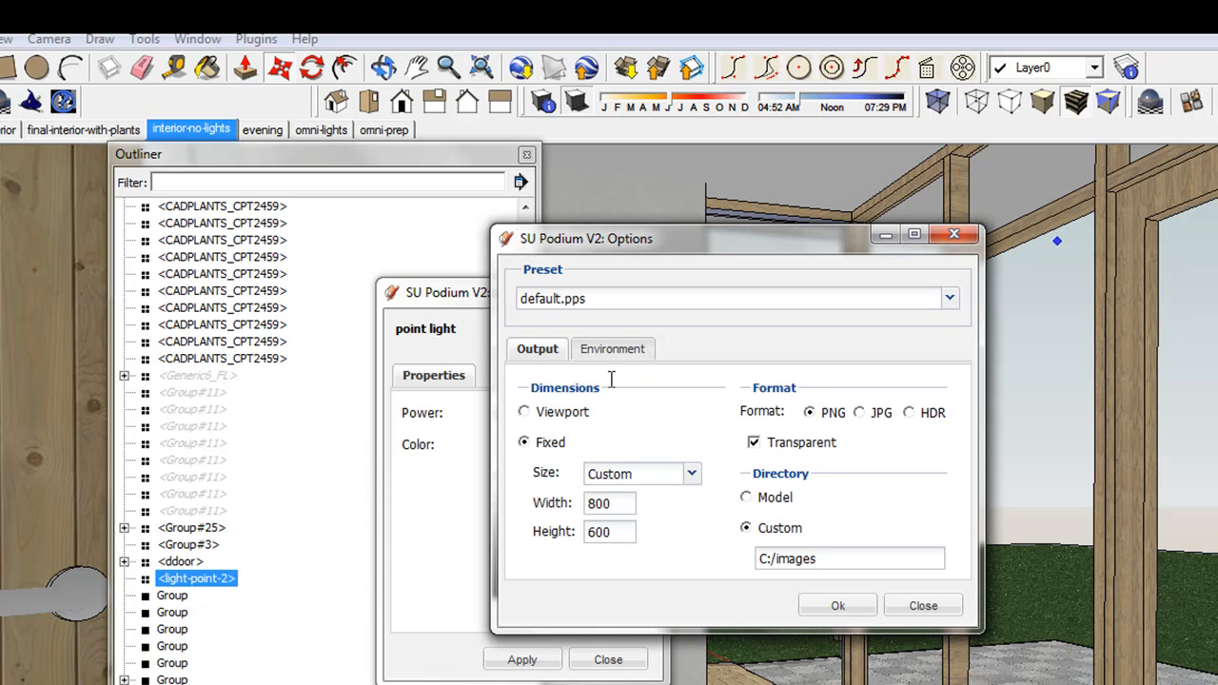
# - Check the Environment tab, leave Soft Omni Lights off, and close Podium Options
pyautogui.click(613, 349)
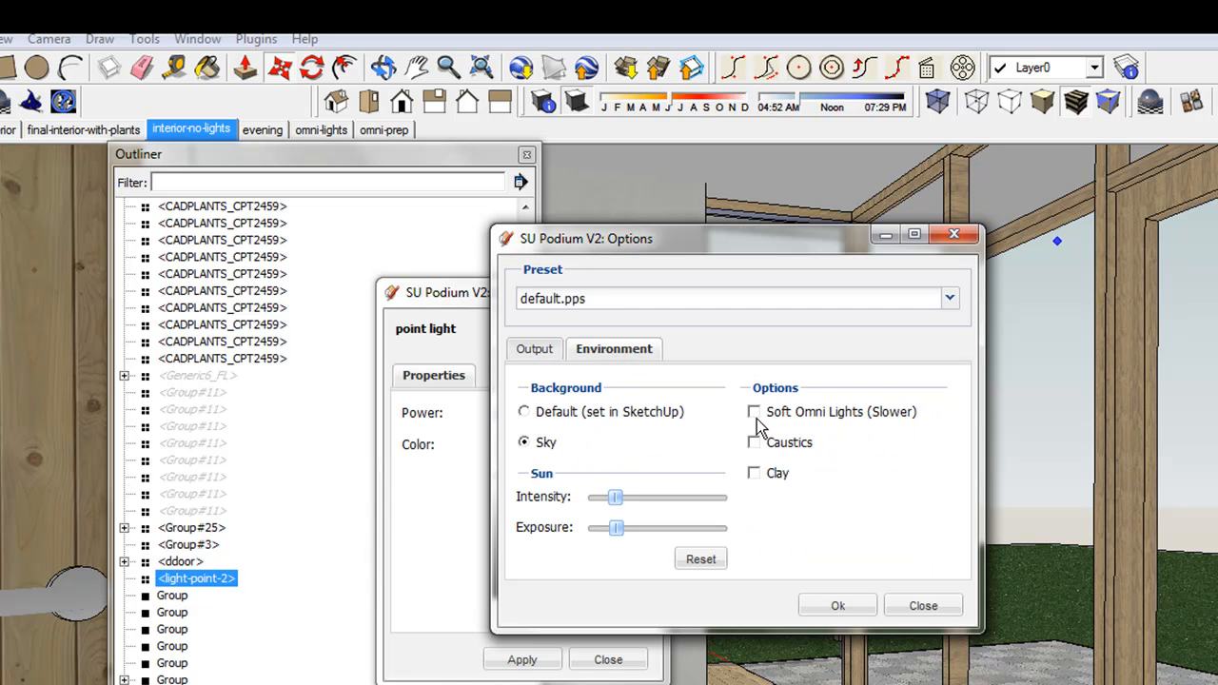
pyautogui.click(754, 411)
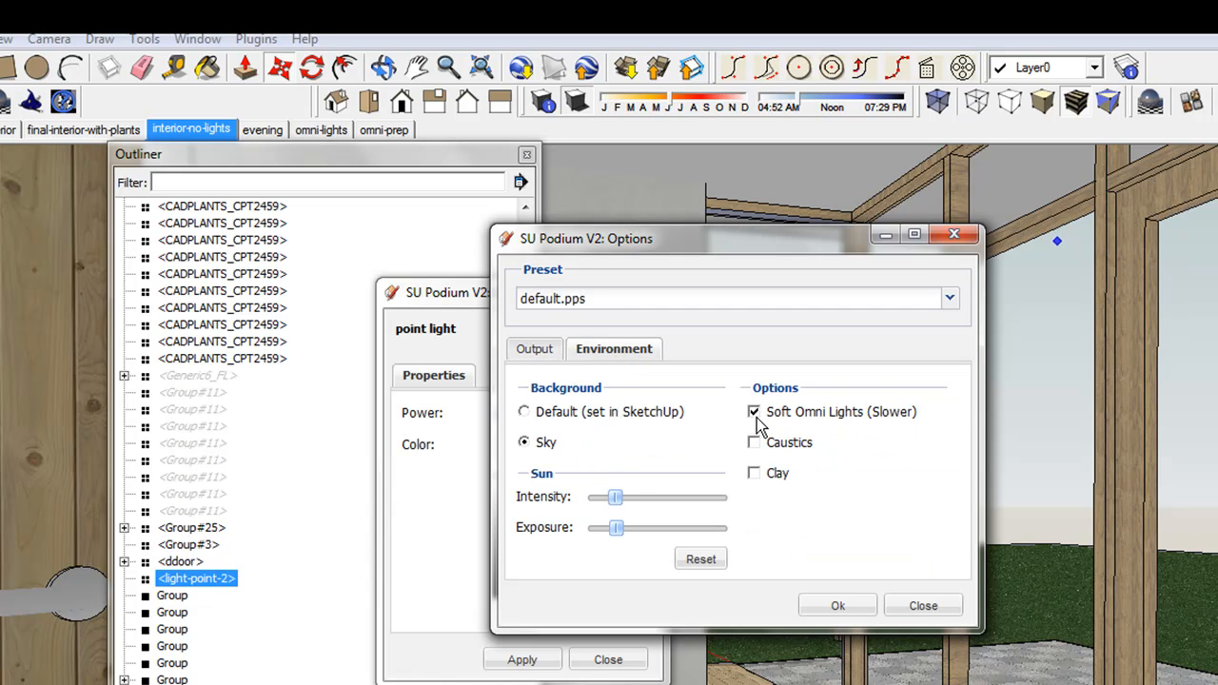
pyautogui.click(754, 411)
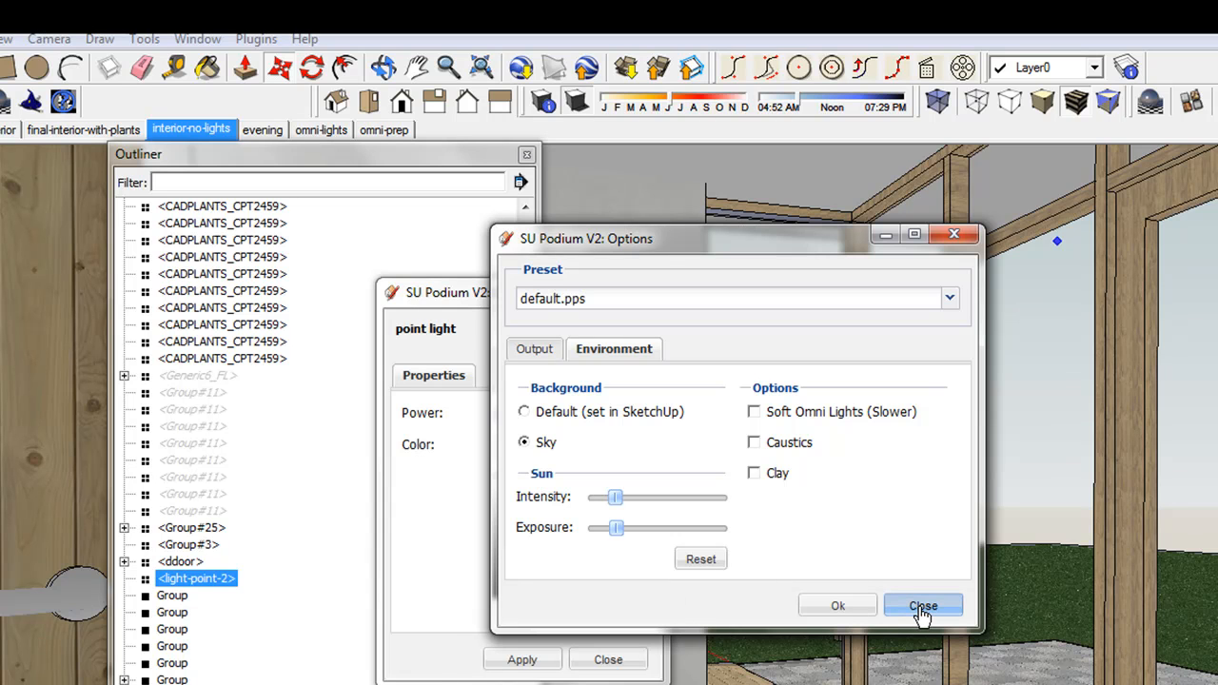
pyautogui.click(922, 606)
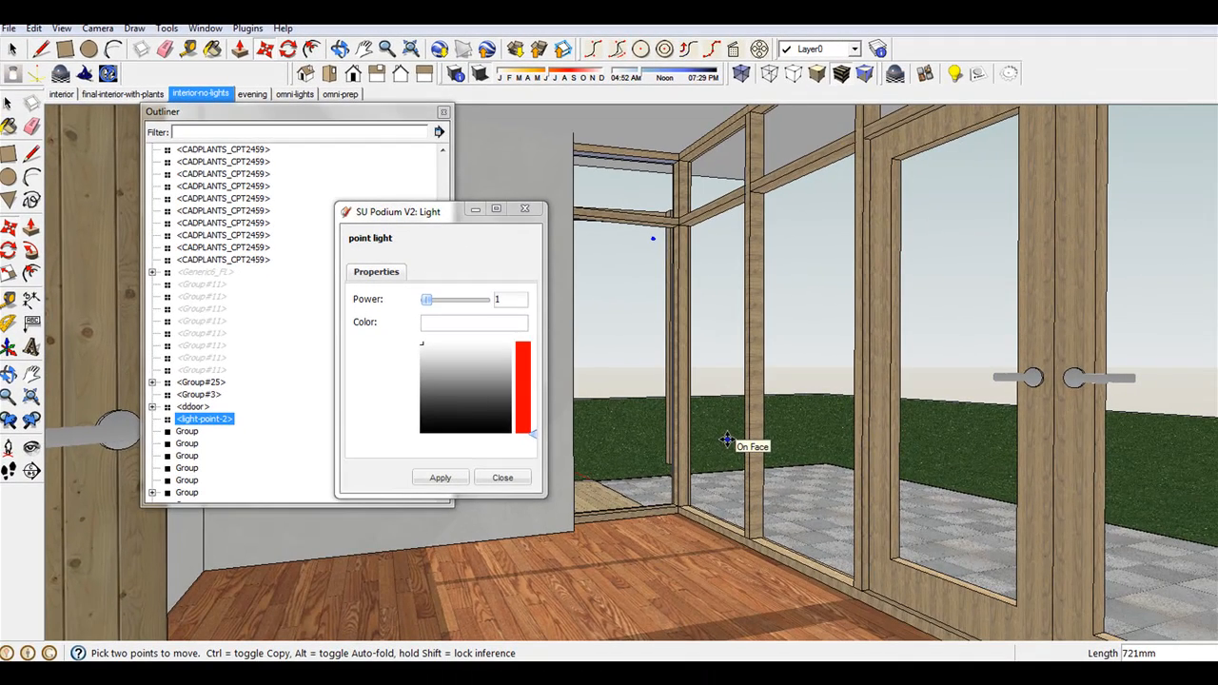
pyautogui.moveTo(727, 440)
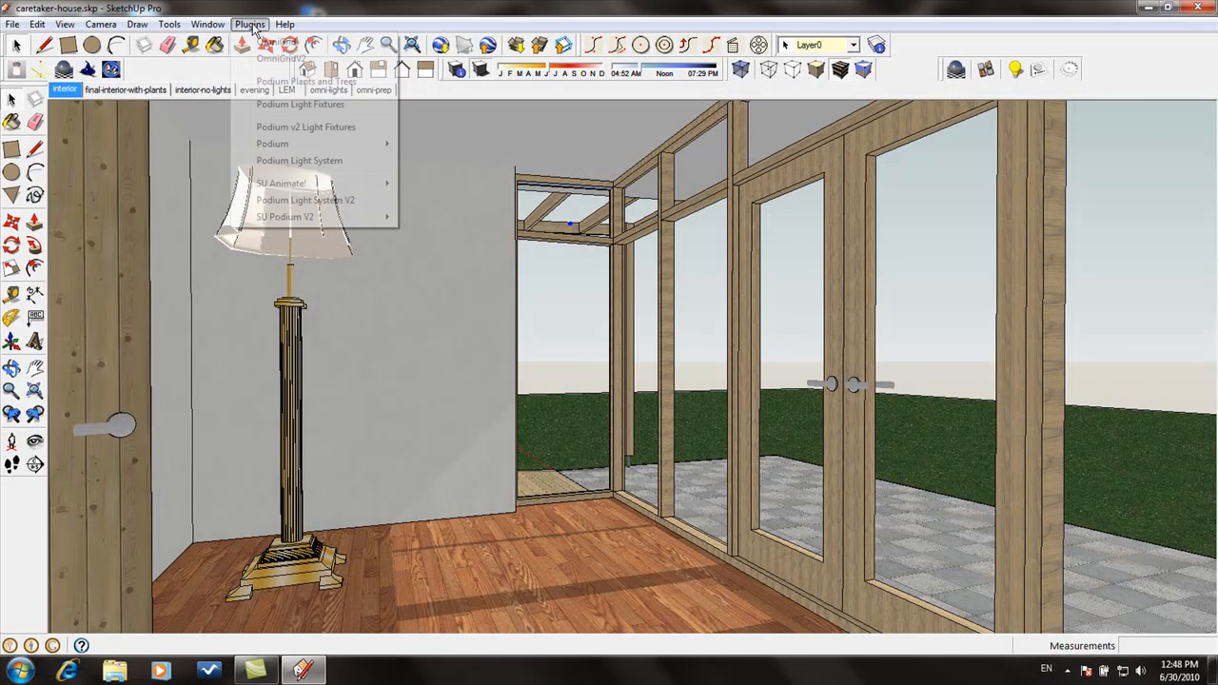
pyautogui.moveTo(305, 200)
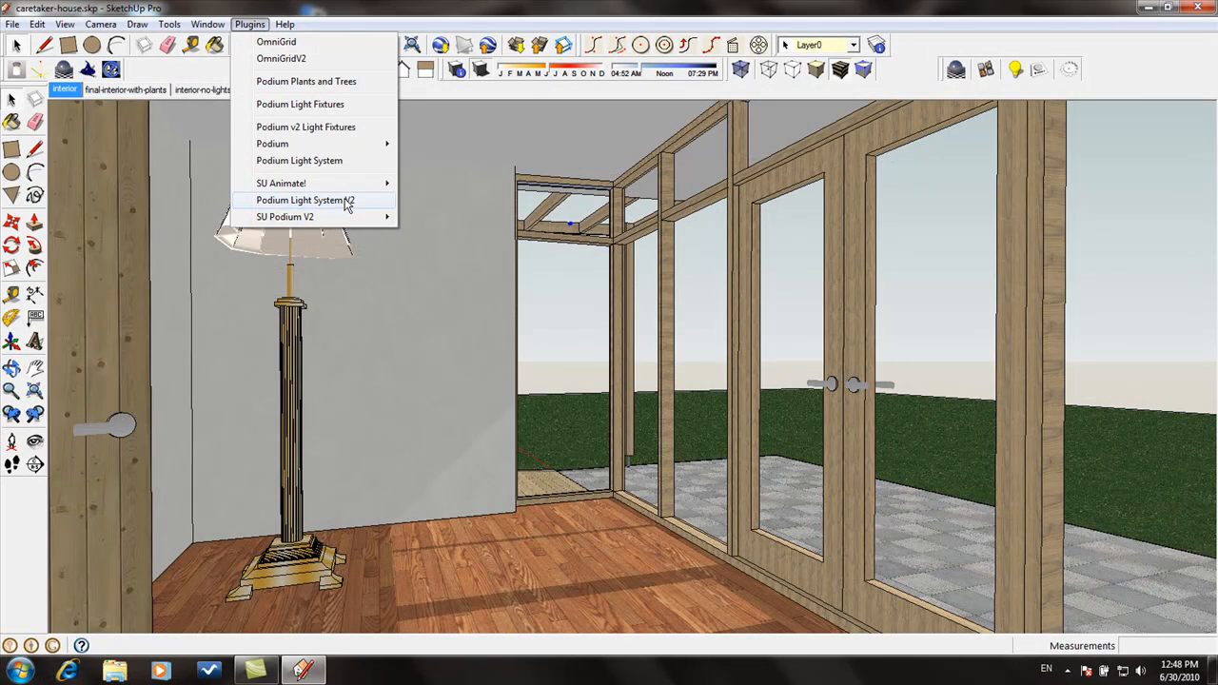
# - Launch Podium Light System V2 from the Plugins menu
pyautogui.click(300, 199)
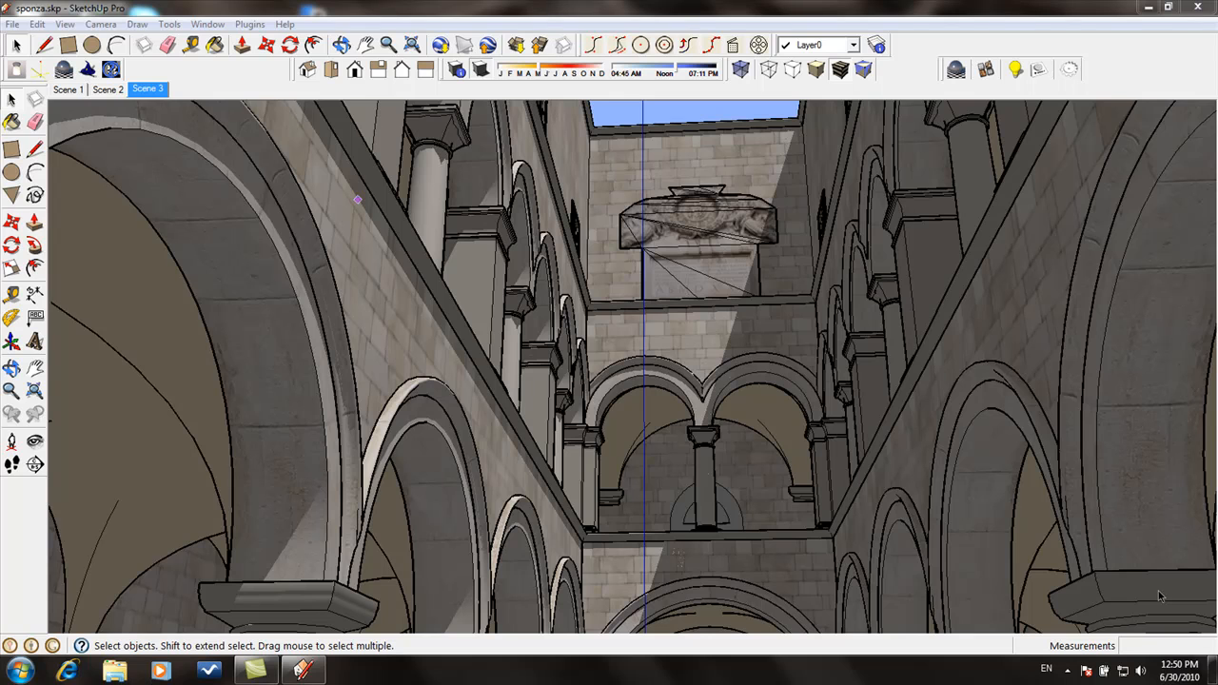
# - Confirm the Sky environment background in Podium options and start rendering sponza's Scene 3
pyautogui.click(1070, 68)
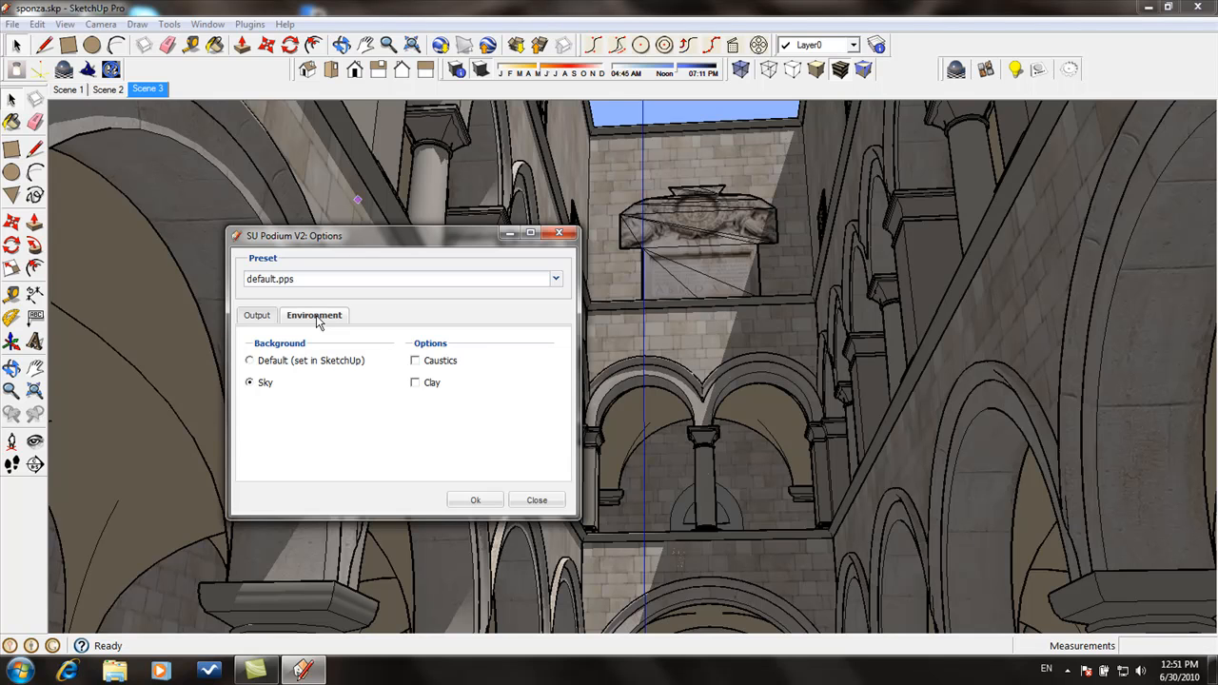
pyautogui.moveTo(257, 398)
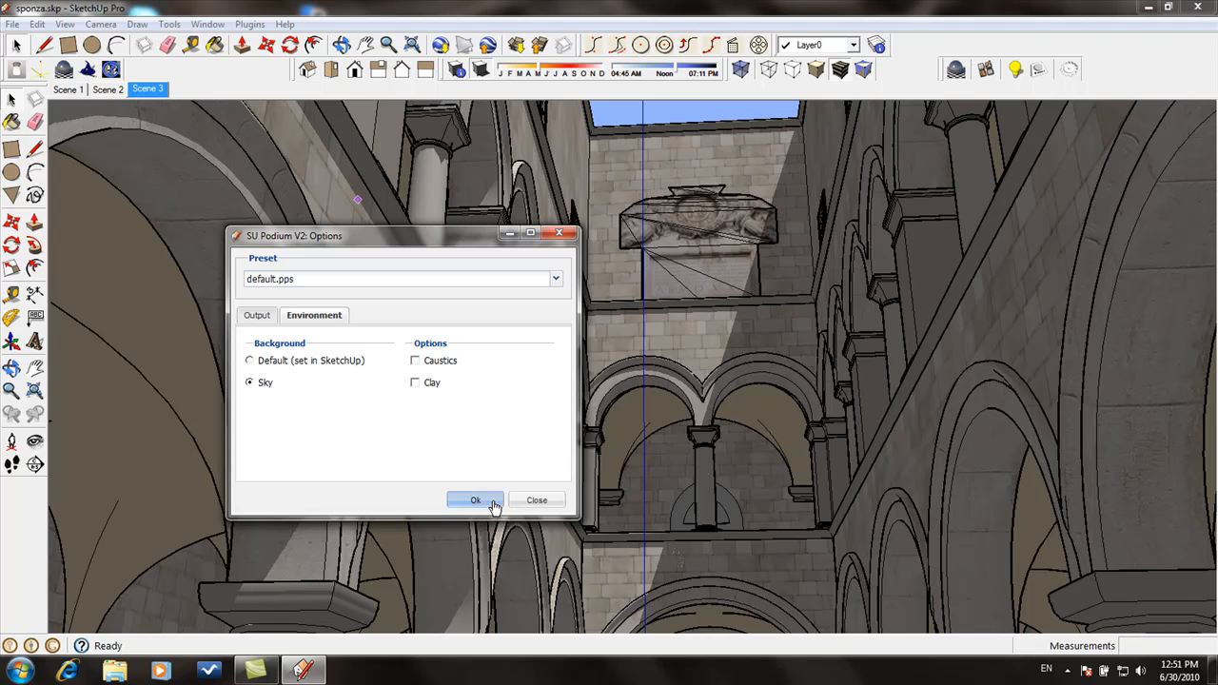
pyautogui.click(476, 501)
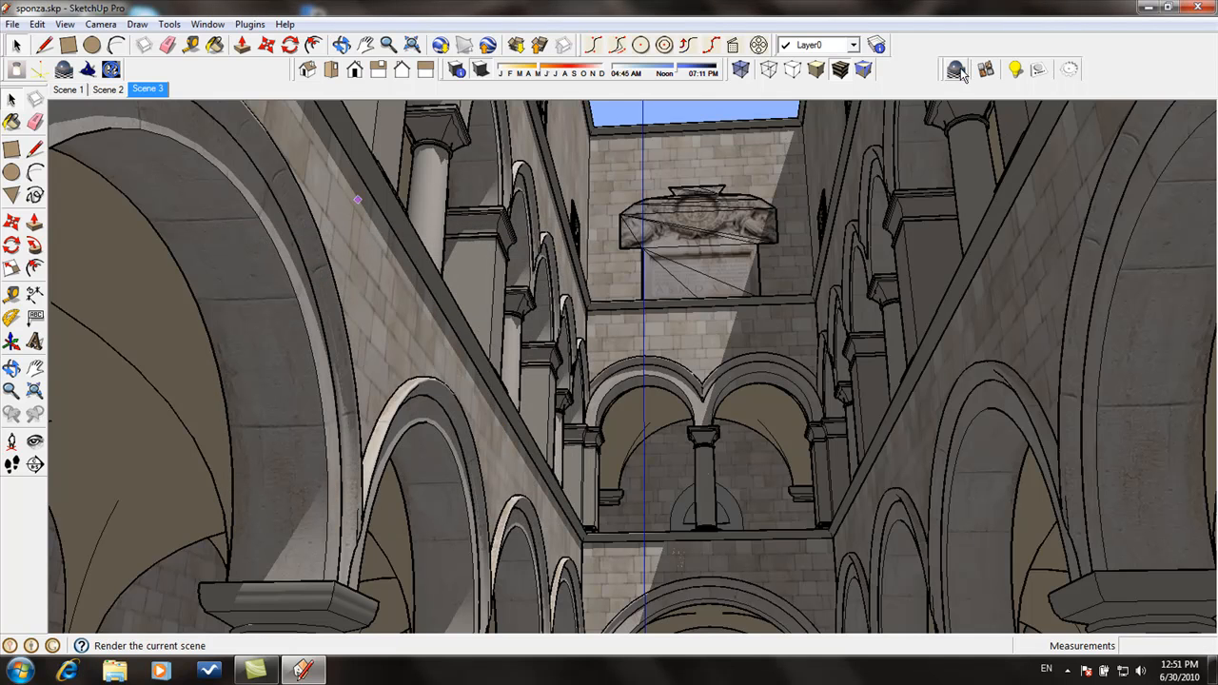
pyautogui.click(955, 68)
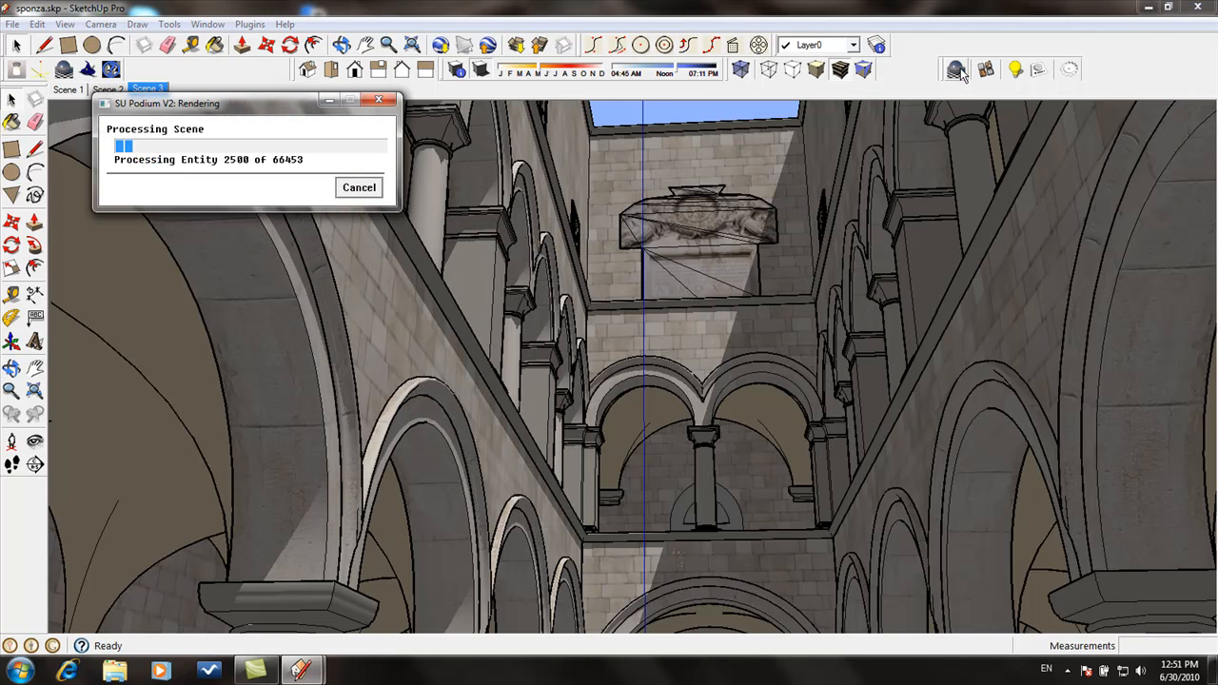